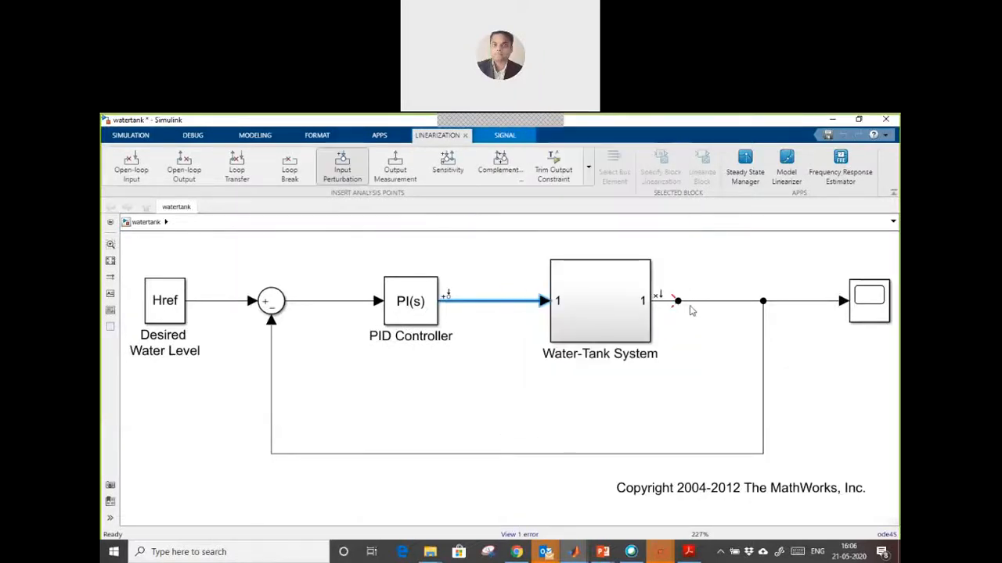
# Log the selected PID Controller and Water-Tank System output signals, checking them in the Data Inspector
pyautogui.click(707, 301)
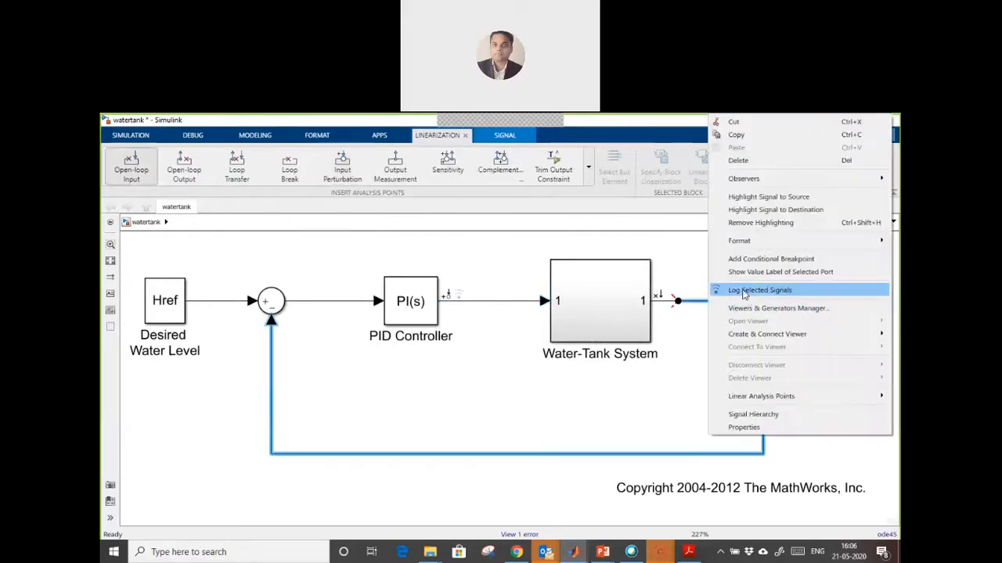
pyautogui.click(759, 289)
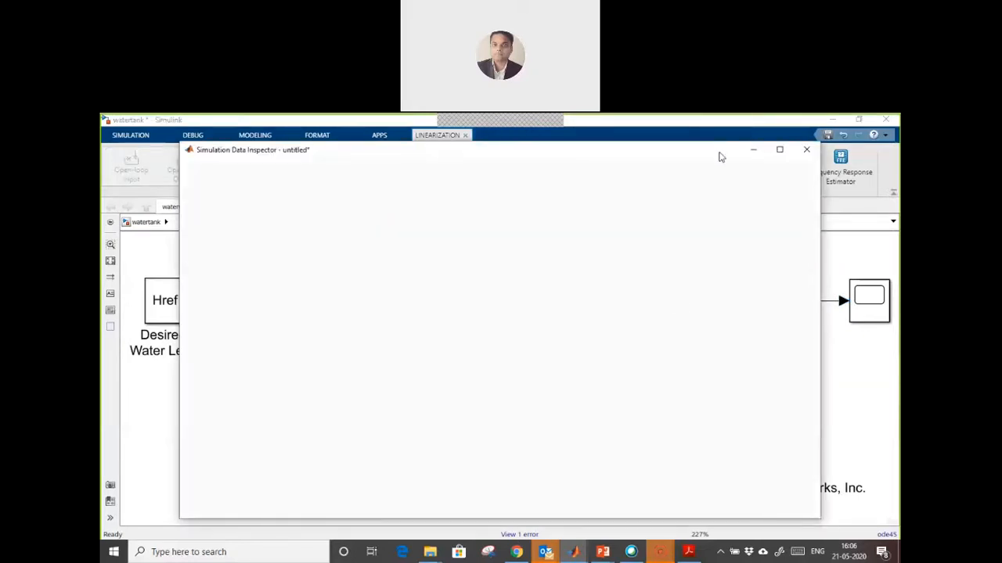
pyautogui.click(806, 150)
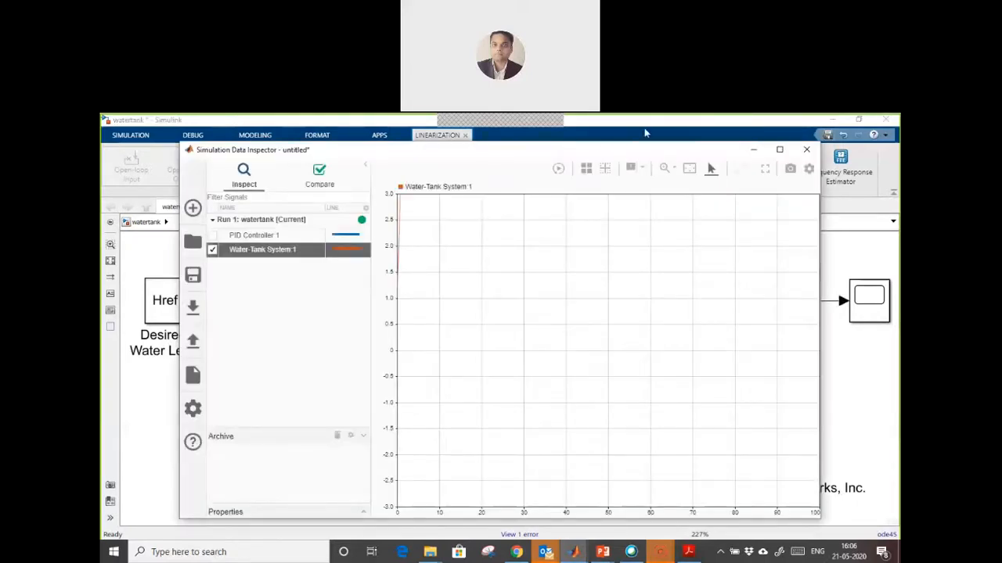
pyautogui.click(806, 150)
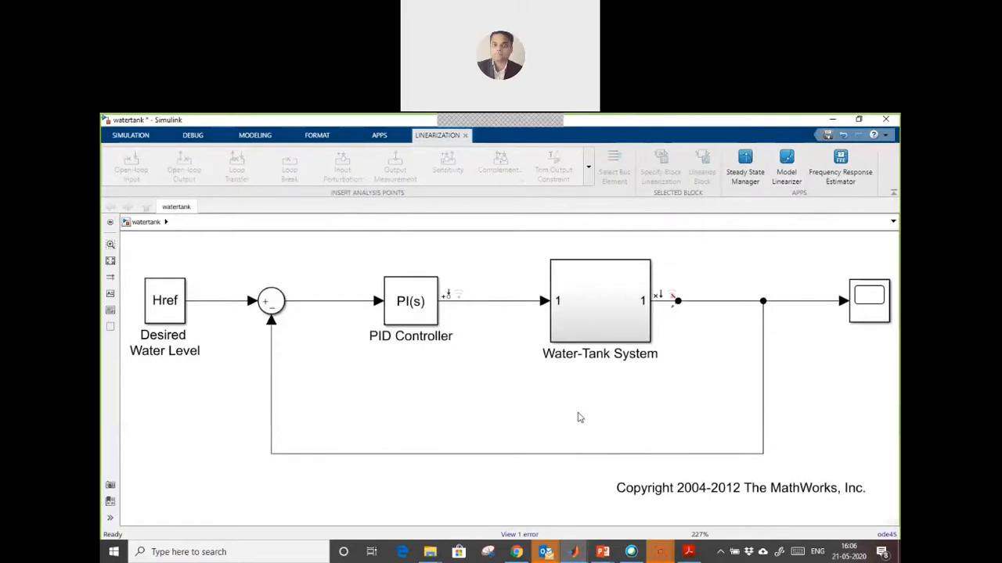
# Run the waterTank simulation from the Simulation controls and launch the Data Inspector
pyautogui.click(131, 134)
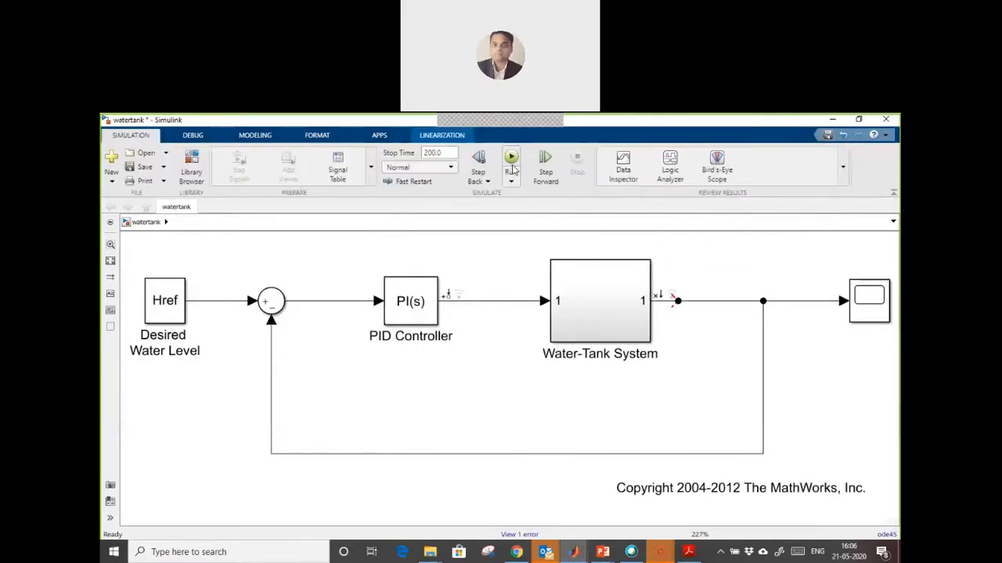
pyautogui.click(511, 160)
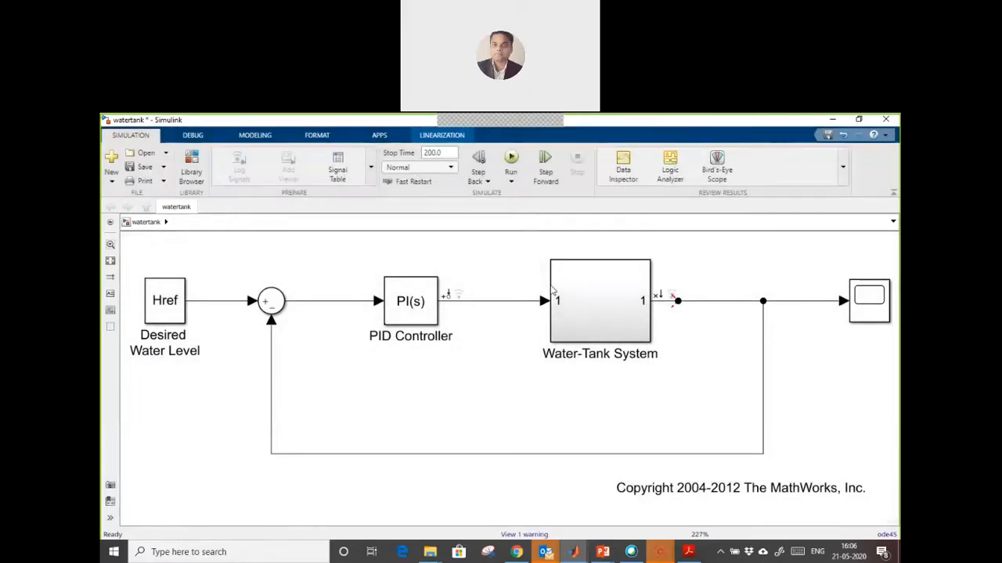
pyautogui.click(623, 166)
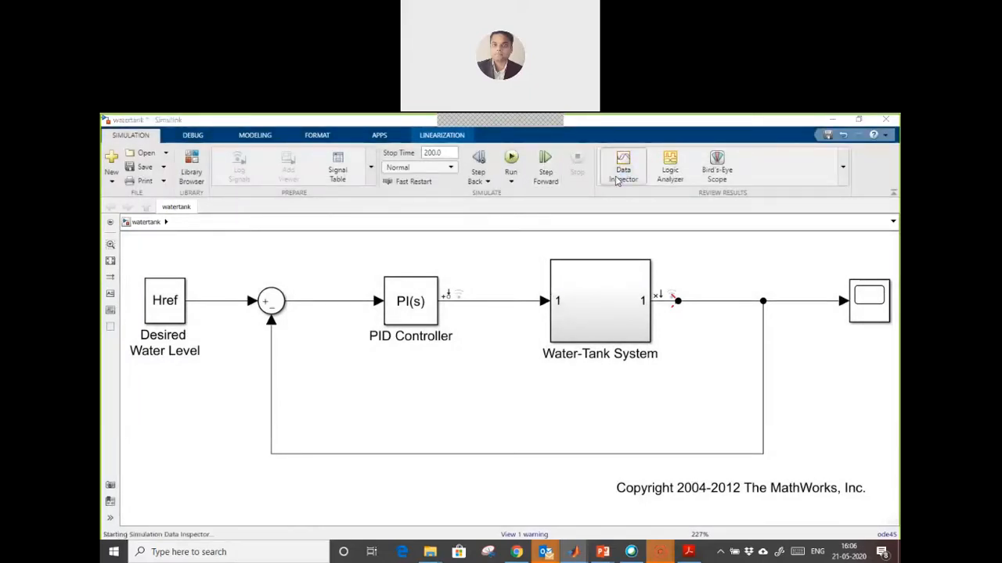
# Plot the Water-Tank System 1 response, then switch the plot back to PID Controller 1
pyautogui.click(623, 166)
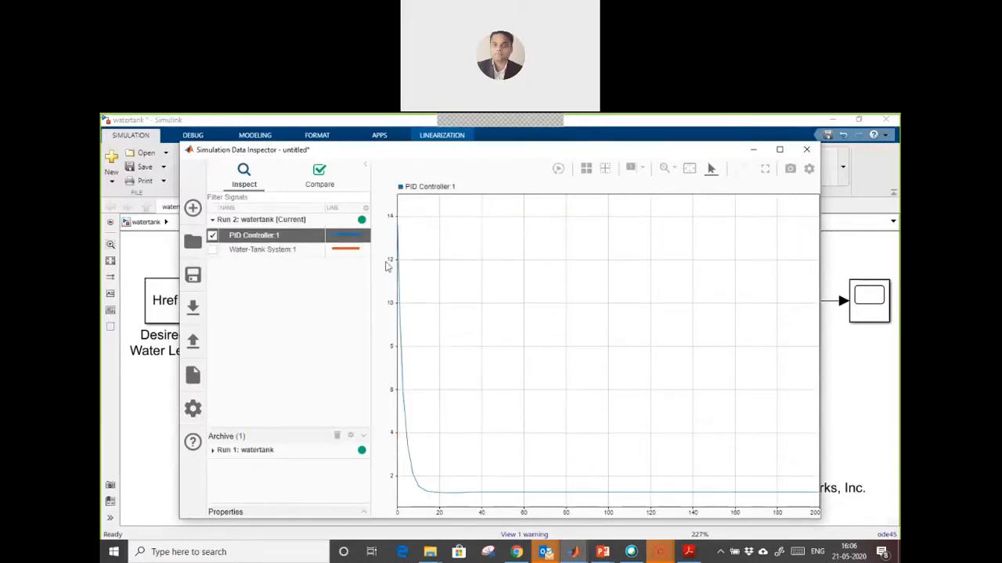
pyautogui.click(213, 249)
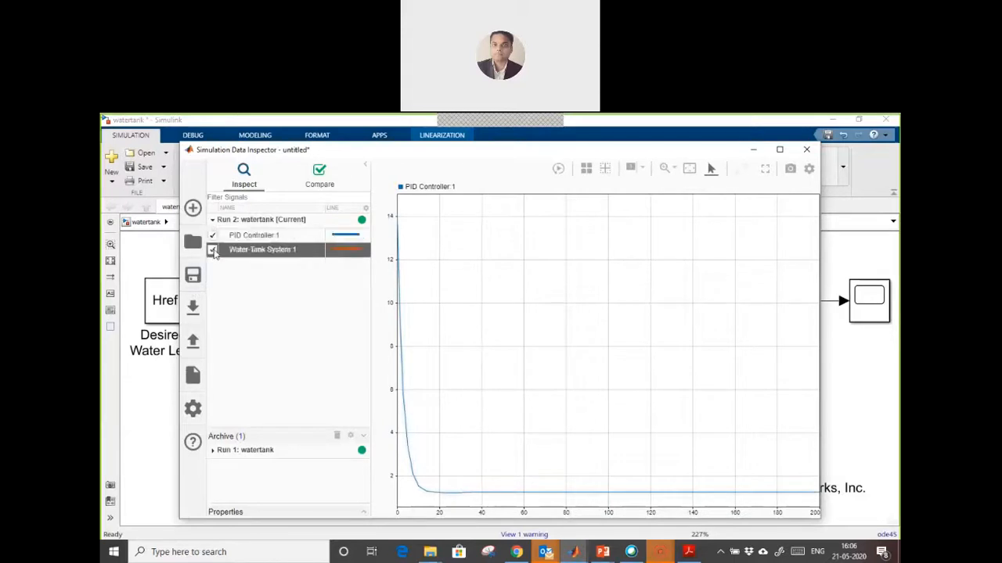
pyautogui.click(213, 251)
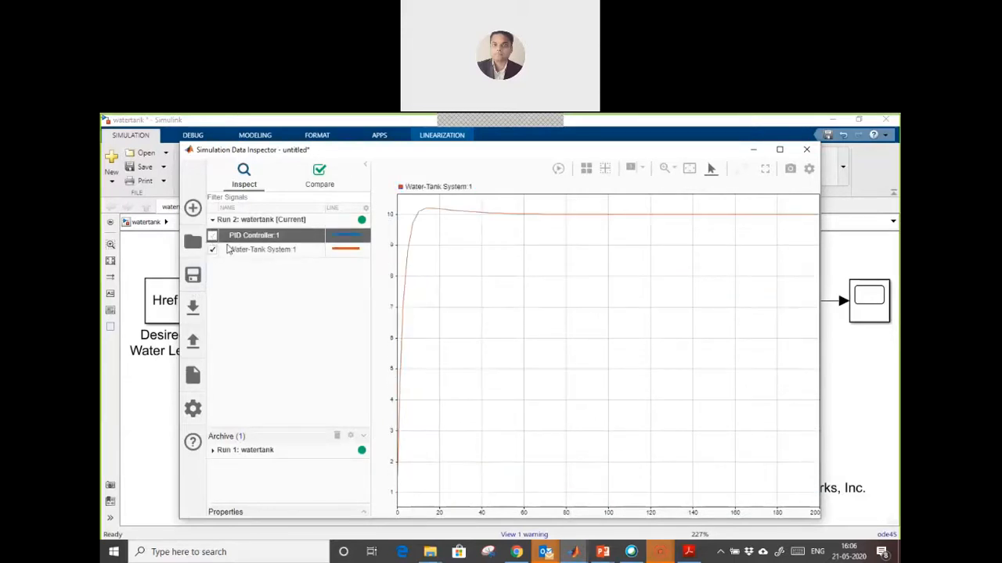
pyautogui.click(213, 234)
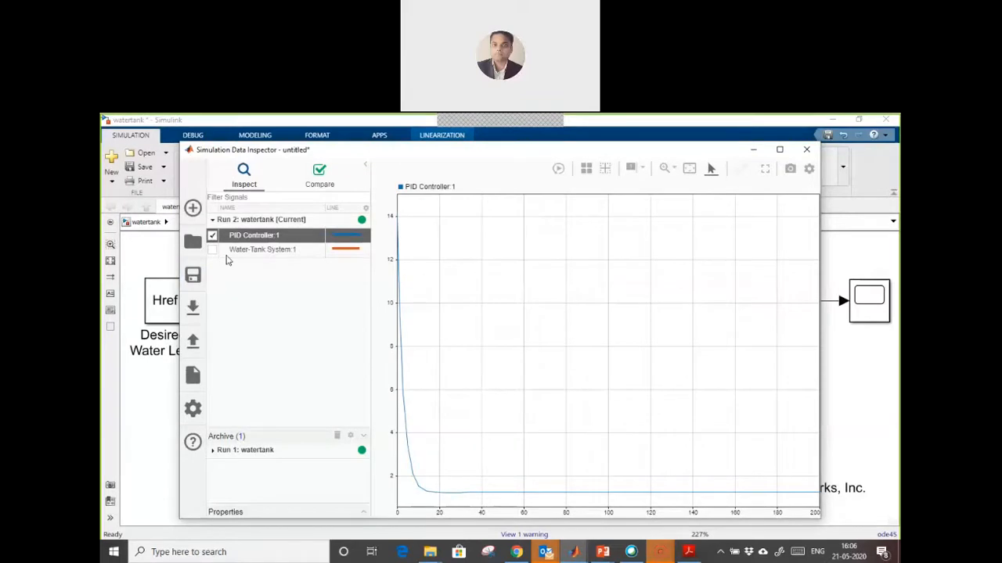
pyautogui.moveTo(274, 247)
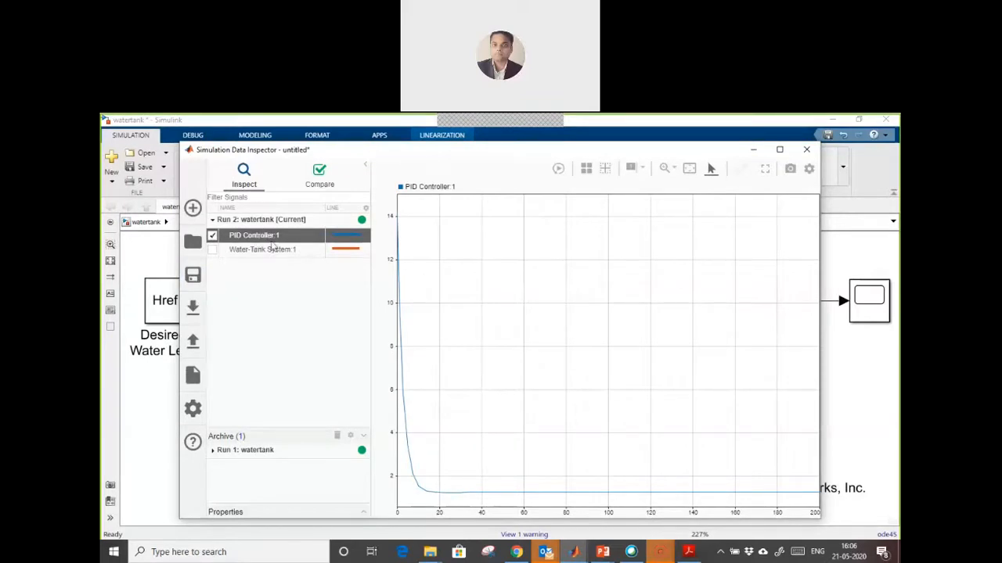
# Export the PID Controller signal as x1 and the Water-Tank signal as x2 to the base workspace
pyautogui.rightClick(254, 235)
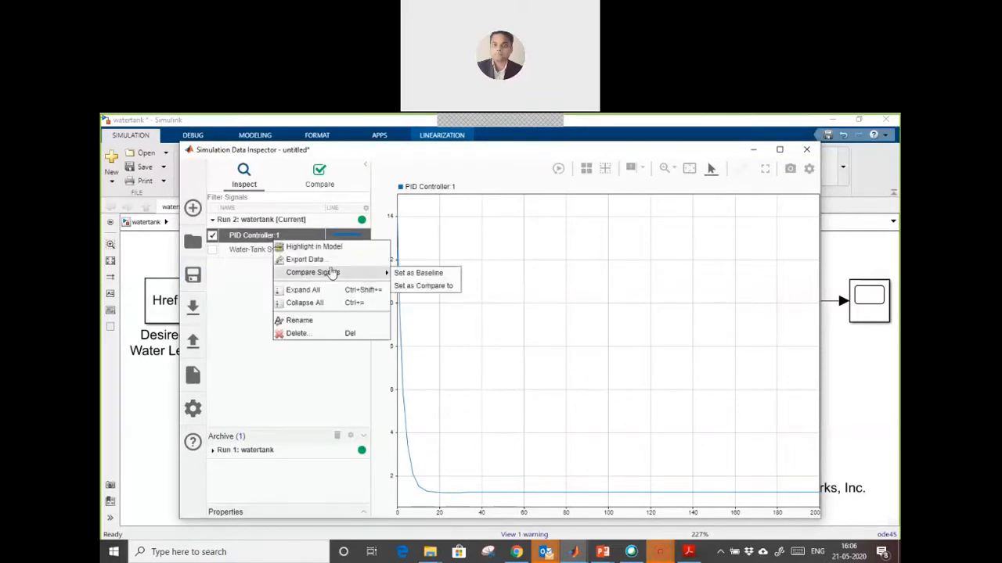
pyautogui.moveTo(335, 259)
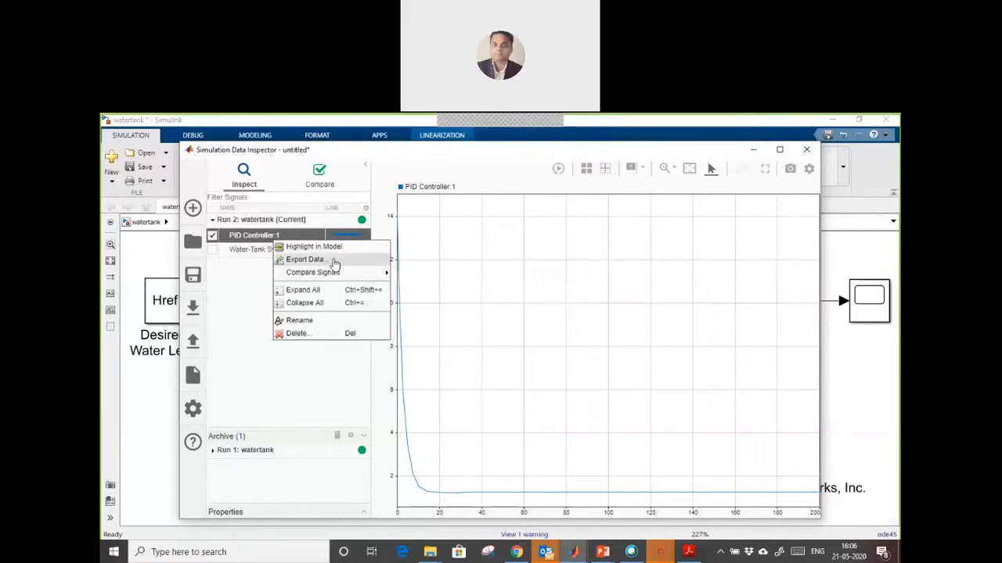
pyautogui.click(306, 259)
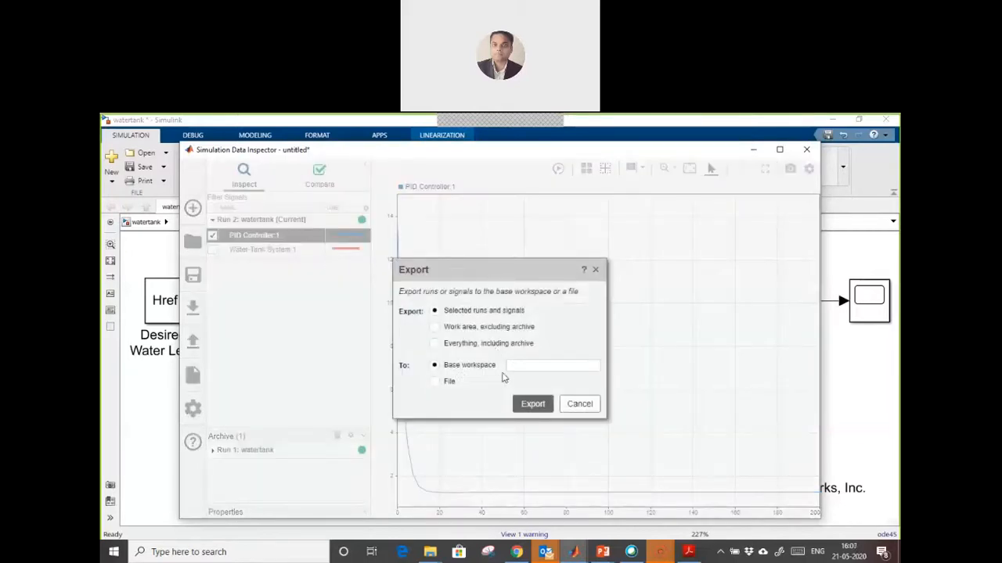
pyautogui.write('x')
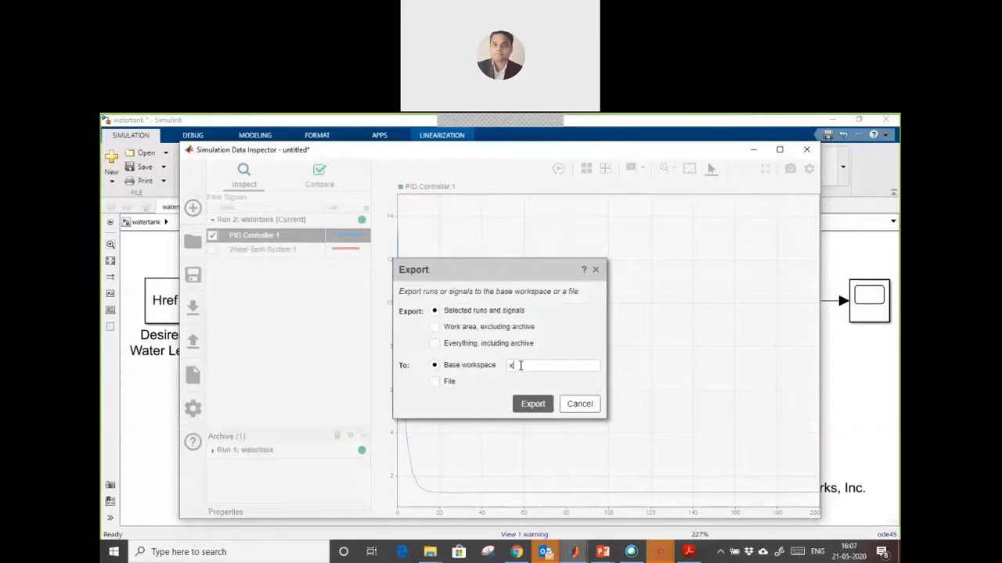
pyautogui.click(532, 404)
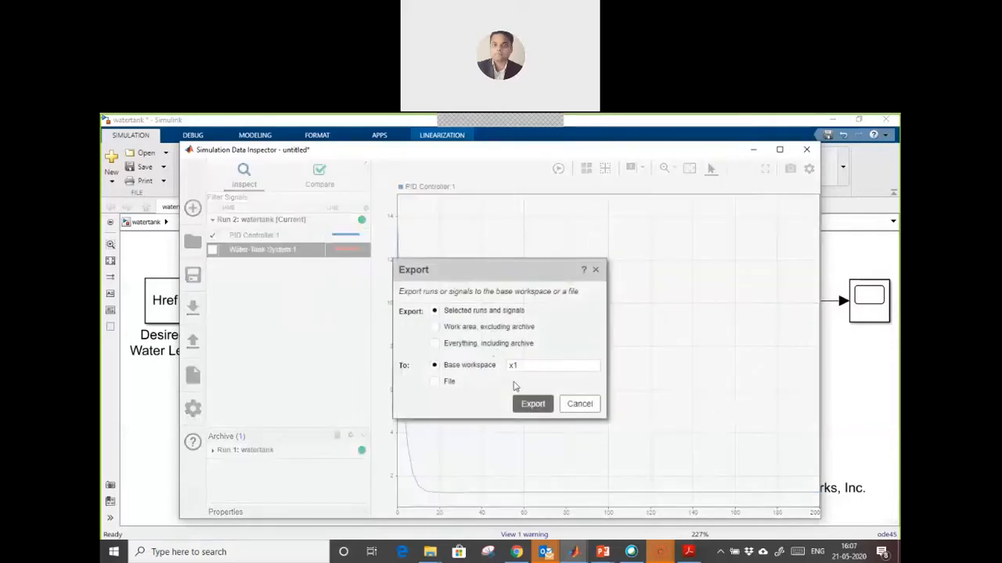
pyautogui.write('x2')
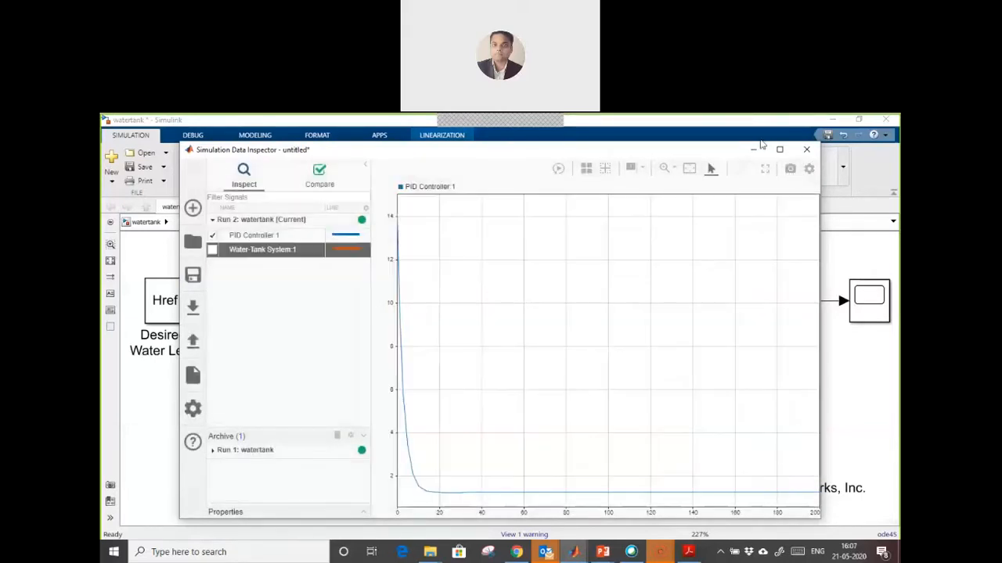
pyautogui.click(806, 149)
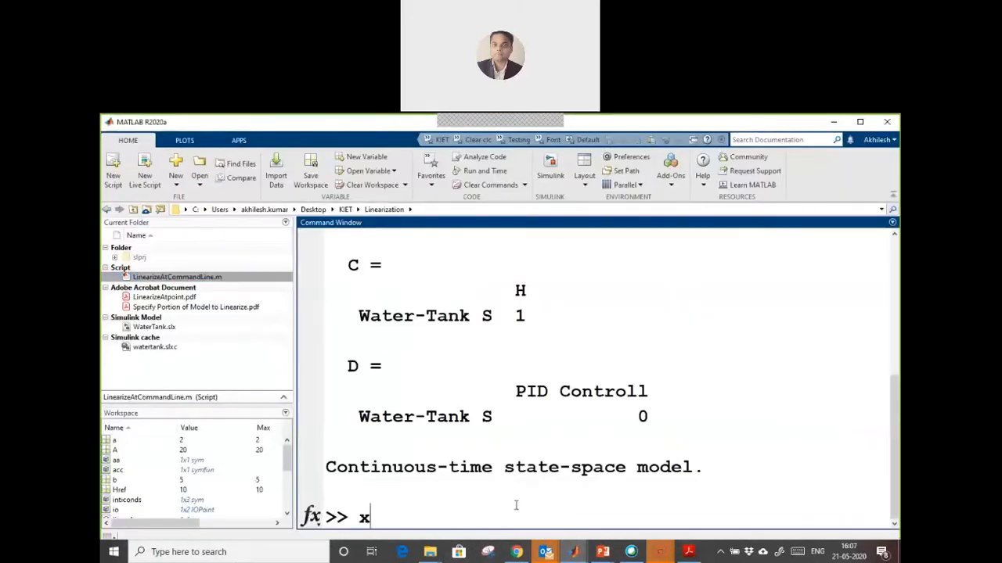
# Display the x1 and x2 timeseries and query x1.Time in the Command Window
pyautogui.write('1')
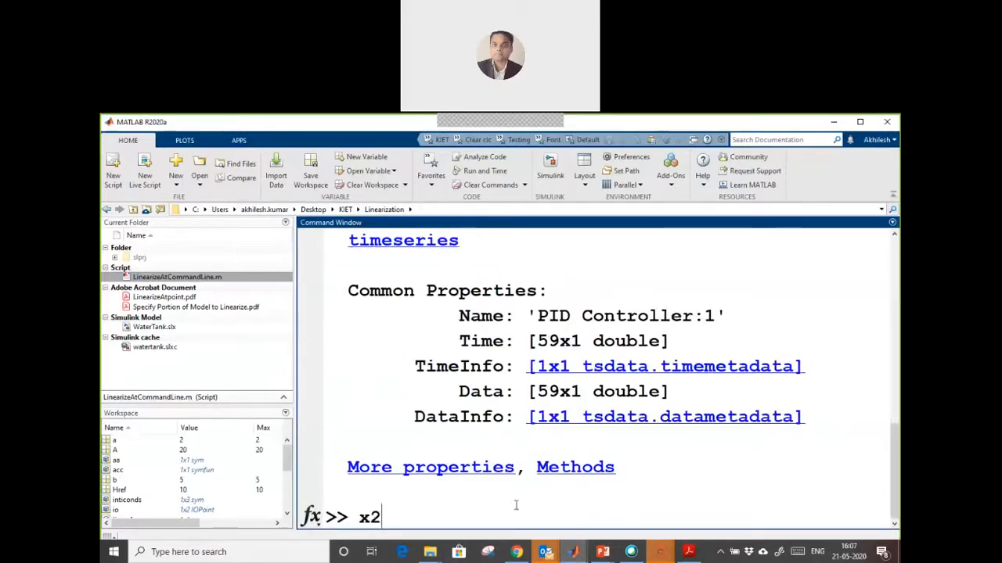
pyautogui.press('Return')
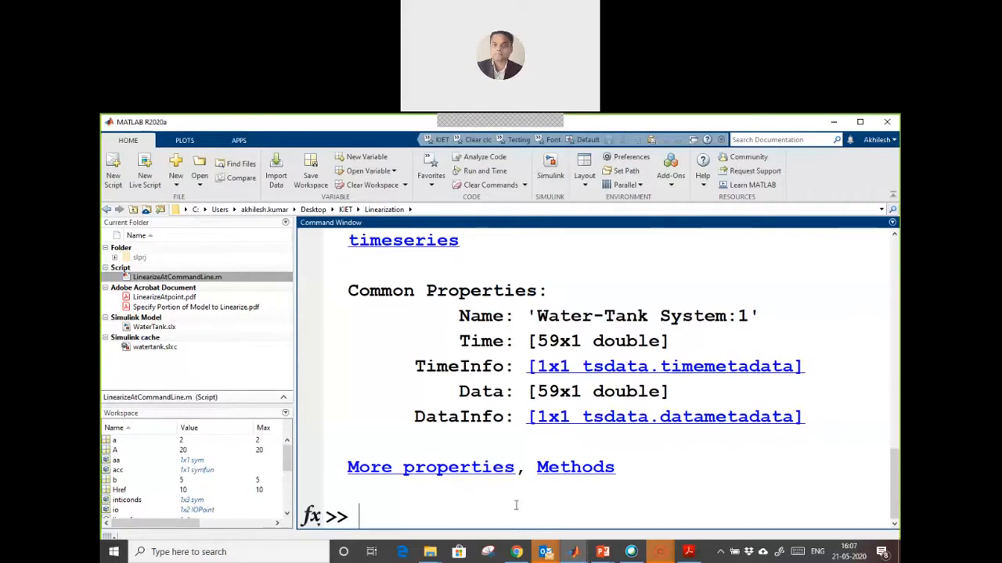
pyautogui.write('c1')
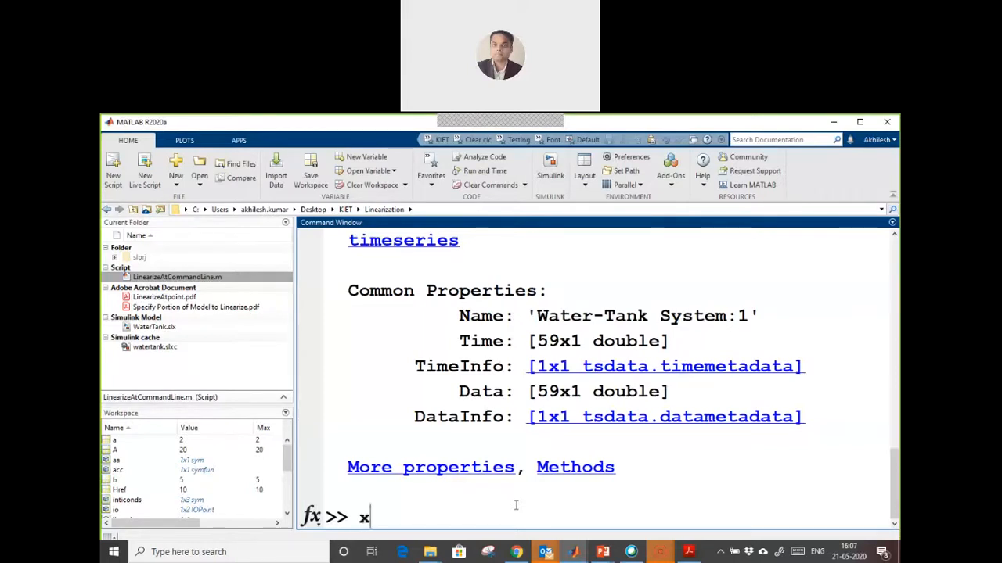
pyautogui.write('1.')
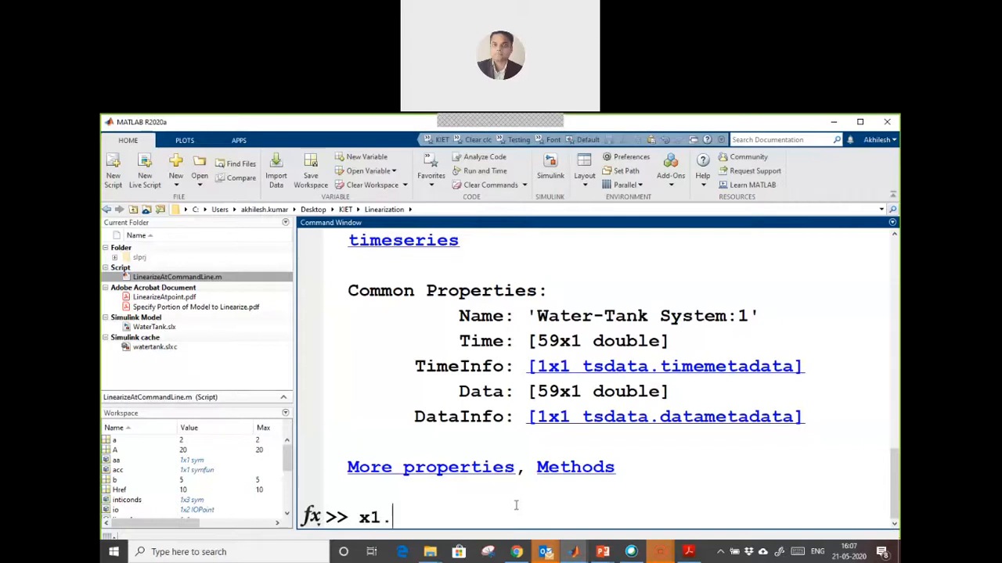
pyautogui.write('Time')
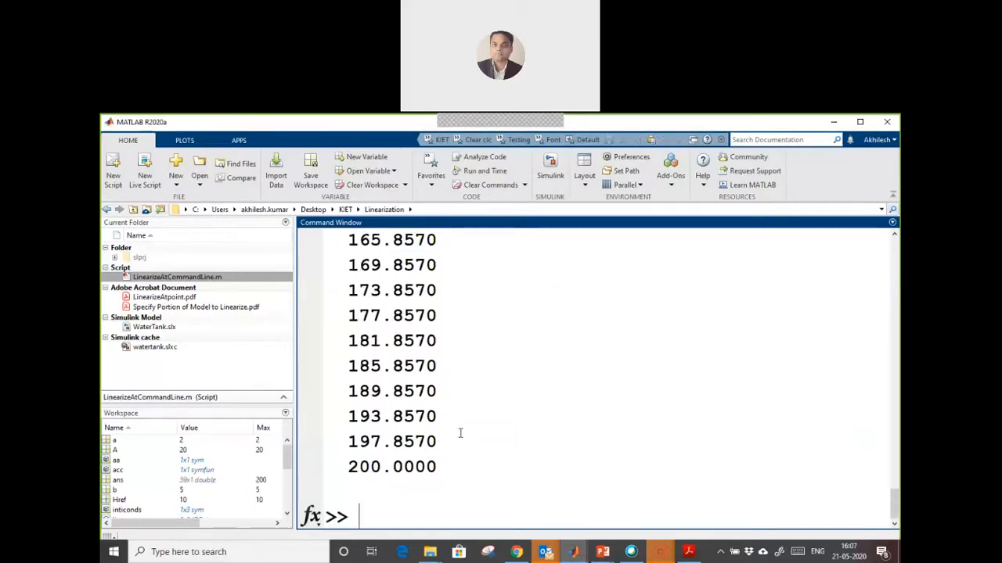
# Evaluate diff(x1.Time) to show sample intervals of 4.0000 ending at 2.1430
pyautogui.write('x1.Time')
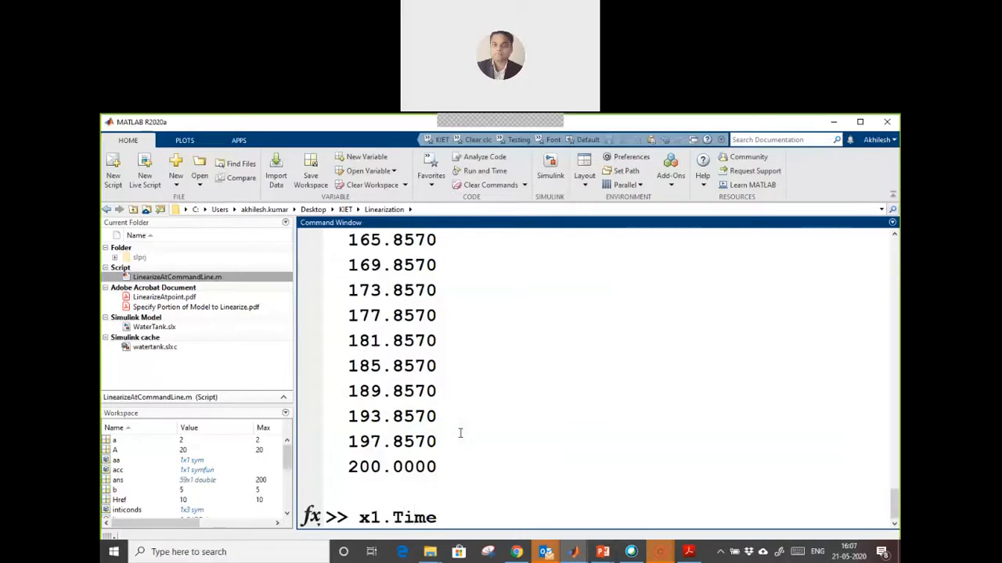
pyautogui.write('diff(')
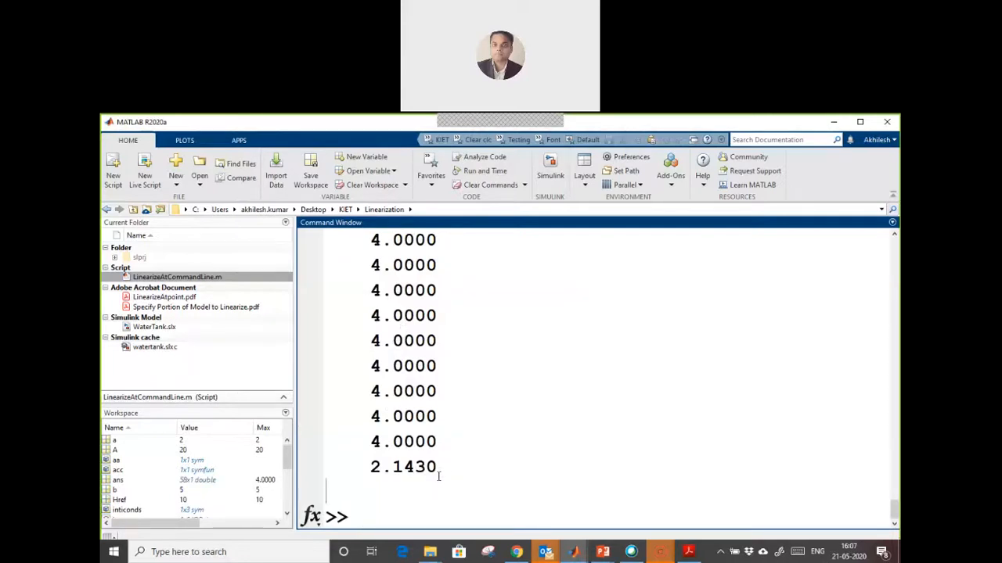
# Run x1=x1.Data; to keep only the PID Controller data values
pyautogui.write('x1')
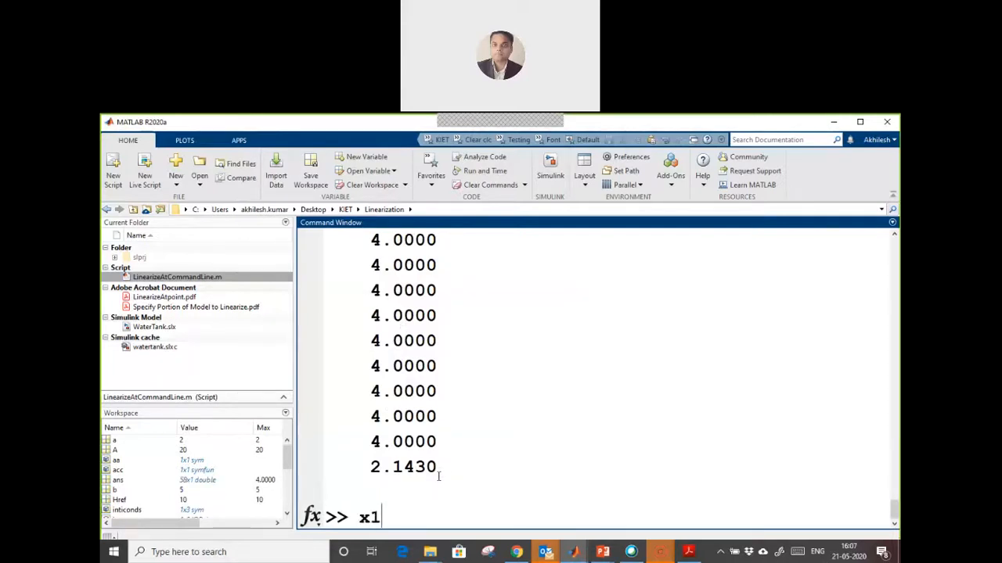
pyautogui.write('=x')
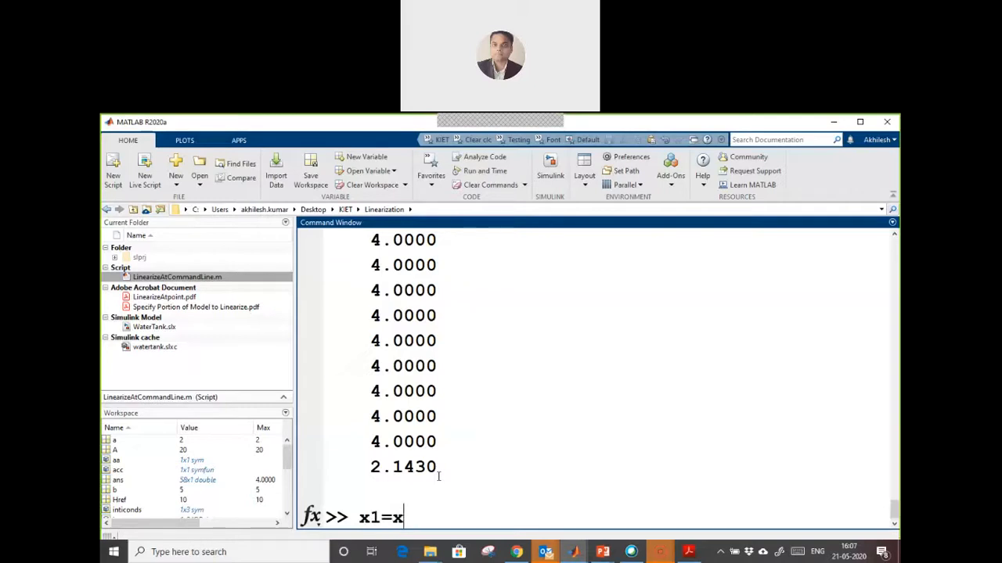
pyautogui.write('1.')
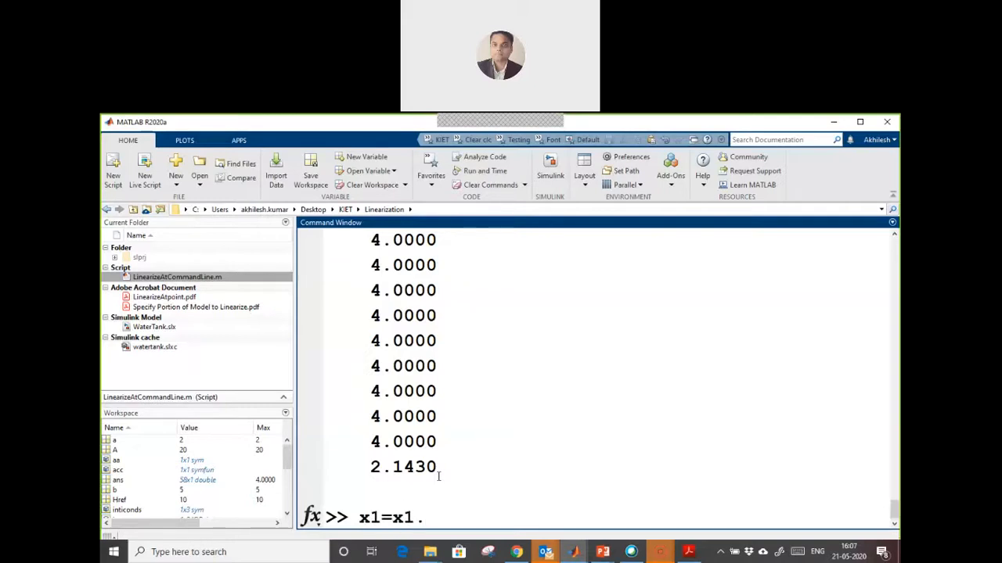
pyautogui.press('Backspace')
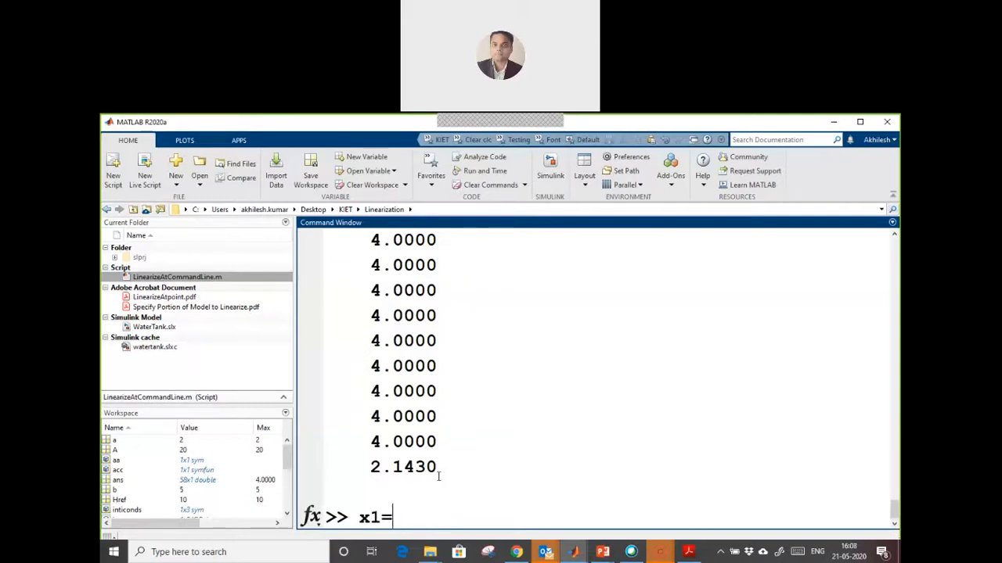
pyautogui.write('.')
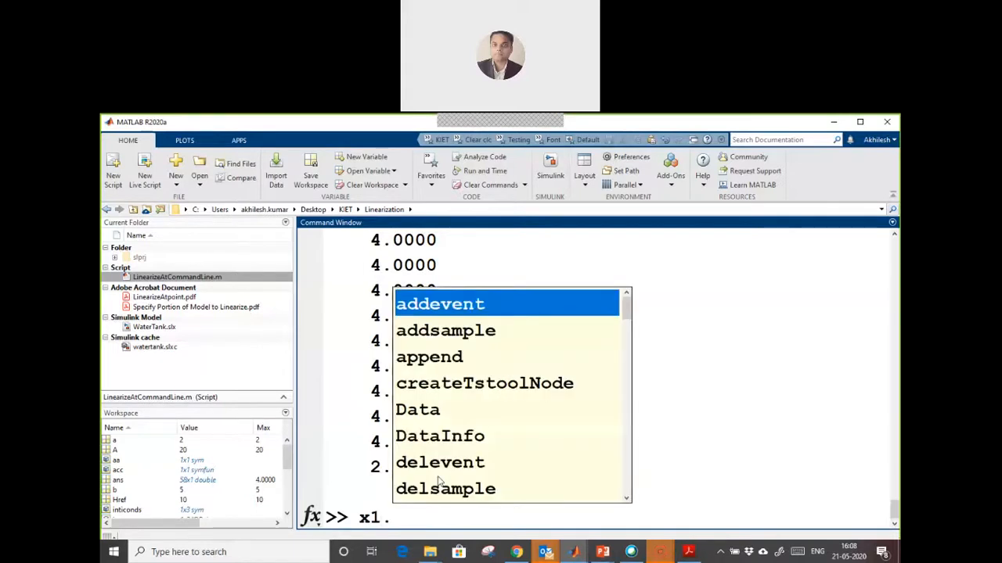
pyautogui.press('escape')
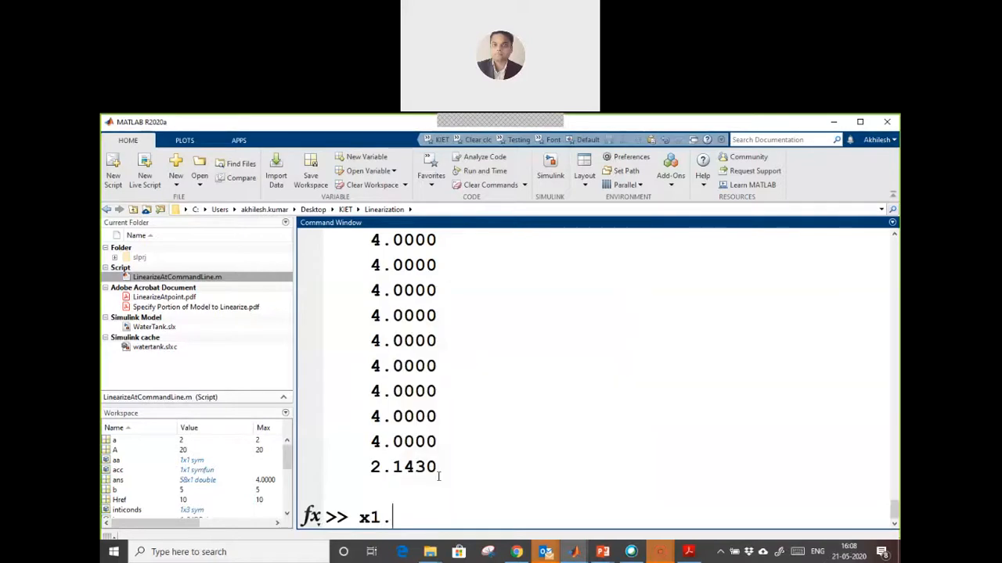
pyautogui.write('da')
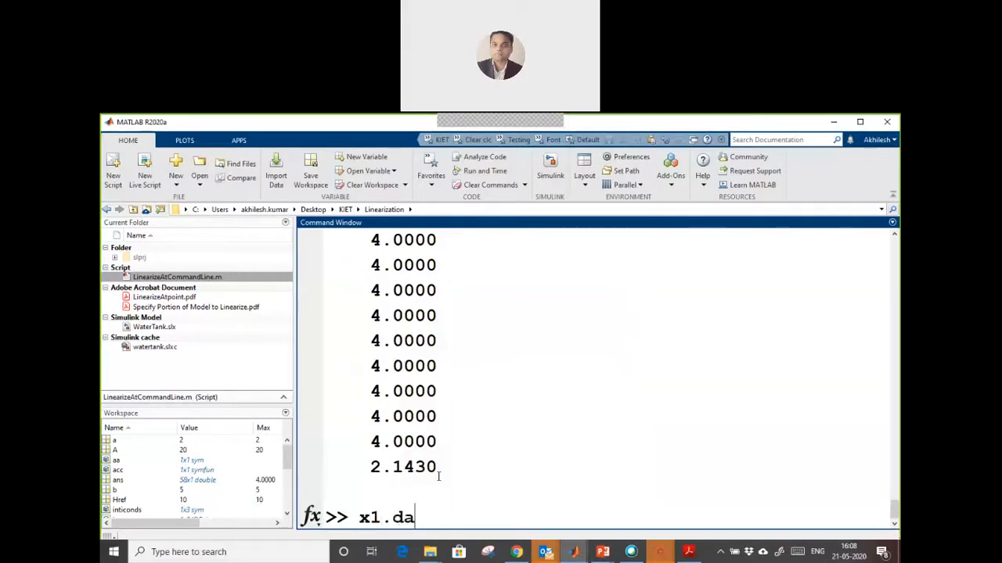
pyautogui.write('ta')
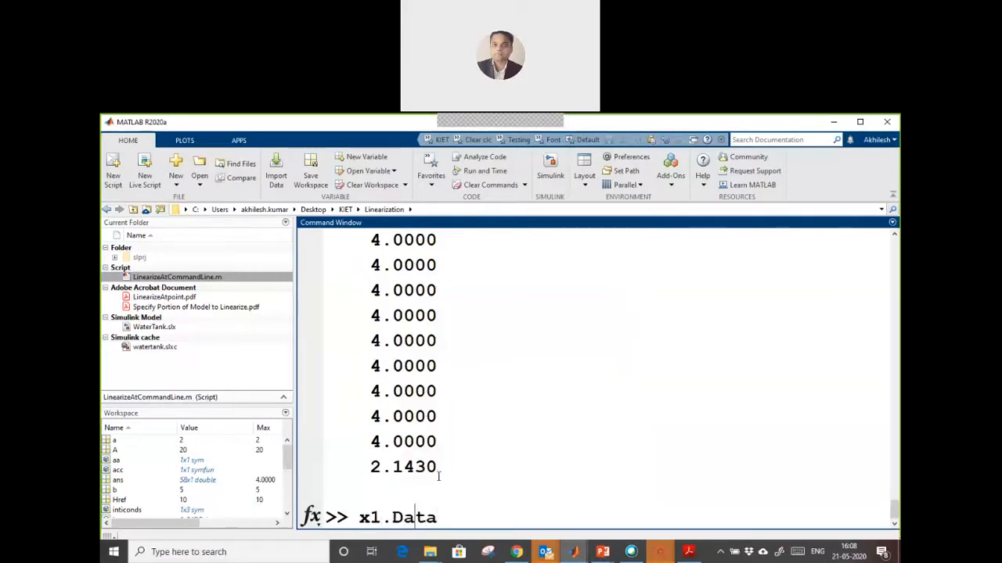
pyautogui.write('x1=')
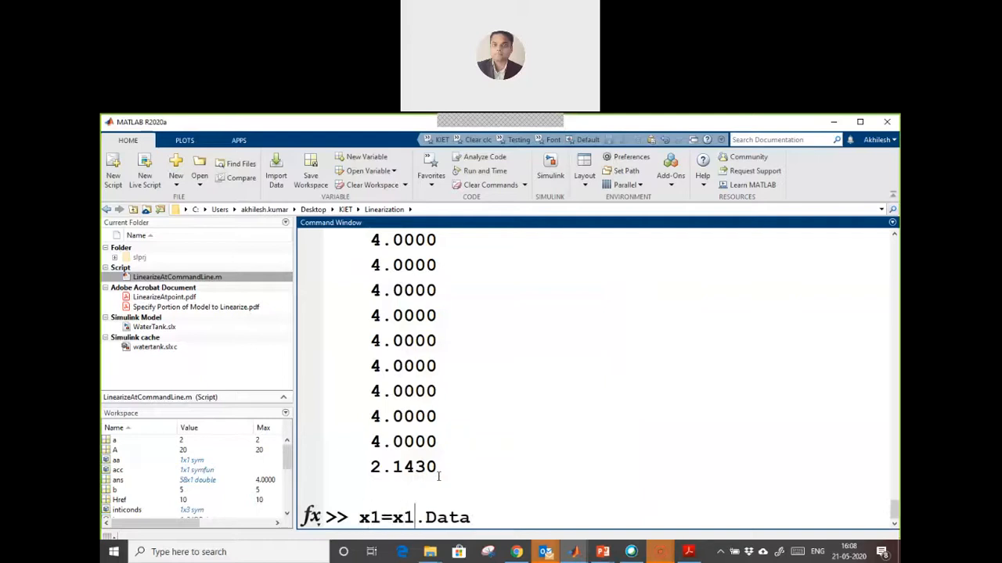
pyautogui.press('Return')
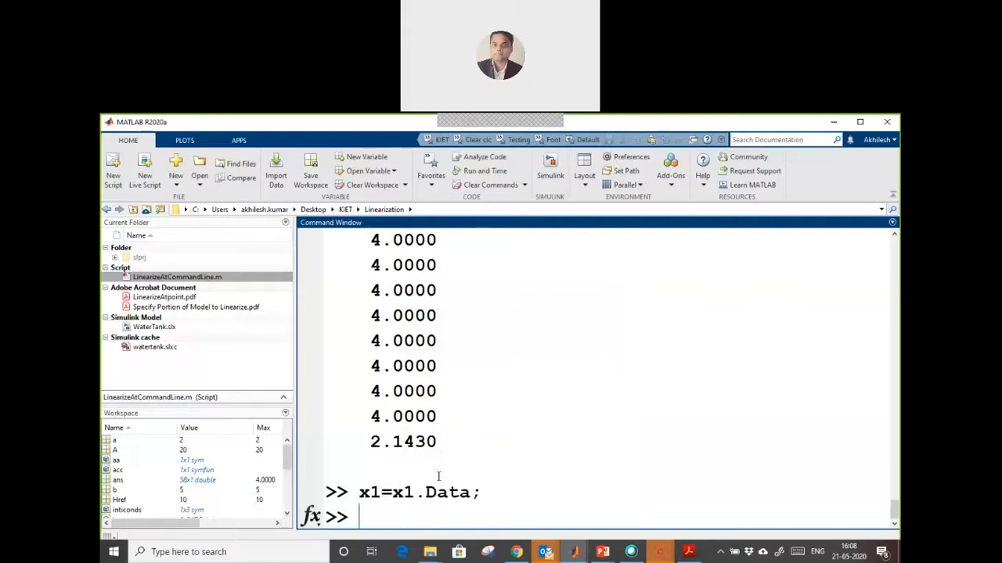
# Run the matching x2=x2.Data; command for the Water-Tank signal
pyautogui.write('x1=x1.Data;')
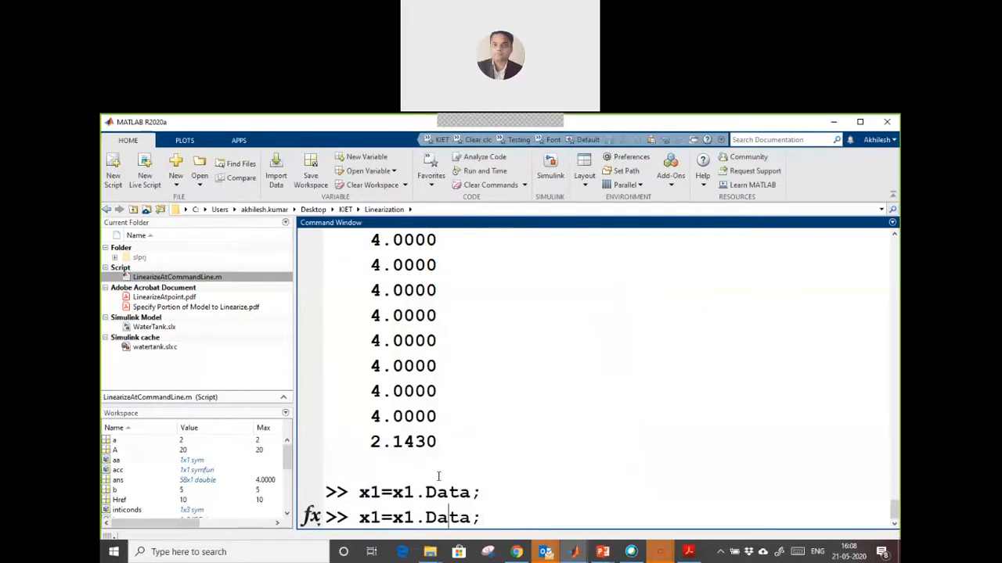
pyautogui.press('BackSpace')
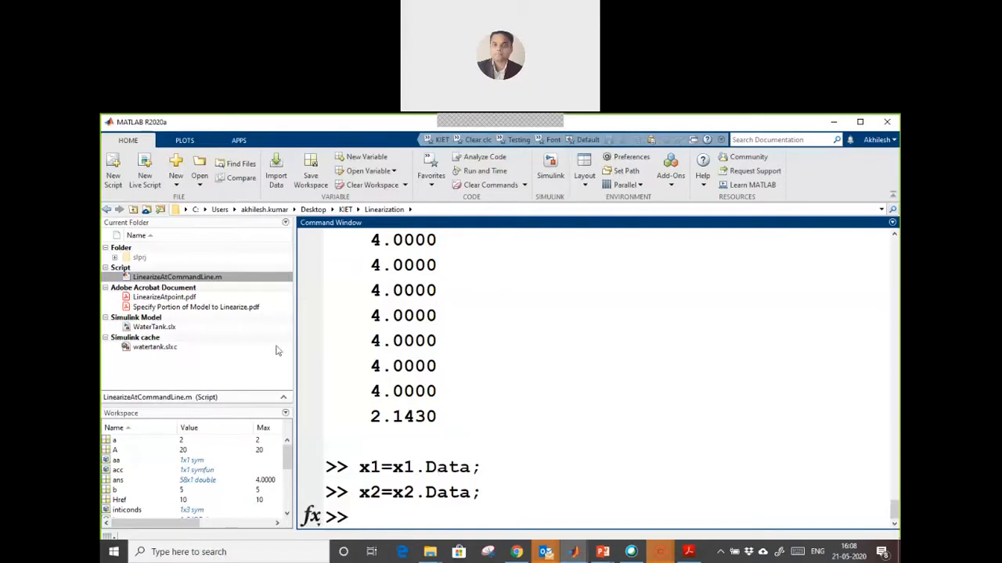
pyautogui.moveTo(548, 327)
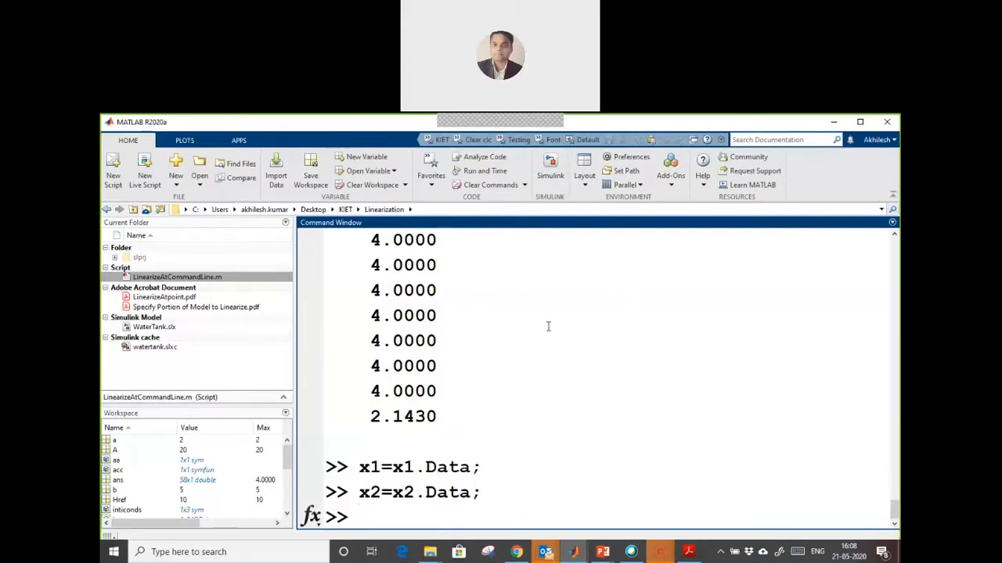
# Launch the System Identification app from the expanded APPS gallery
pyautogui.click(238, 141)
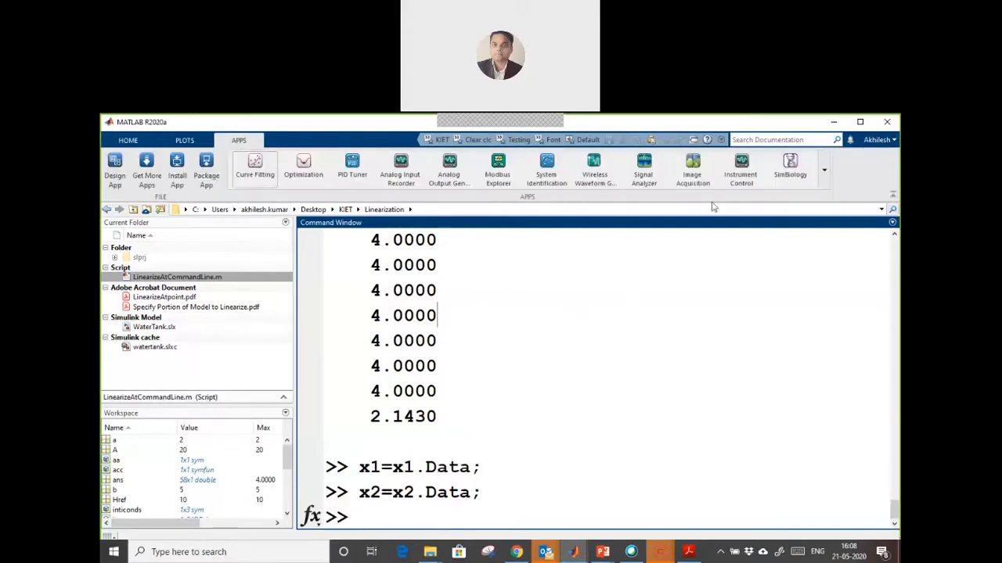
pyautogui.click(824, 170)
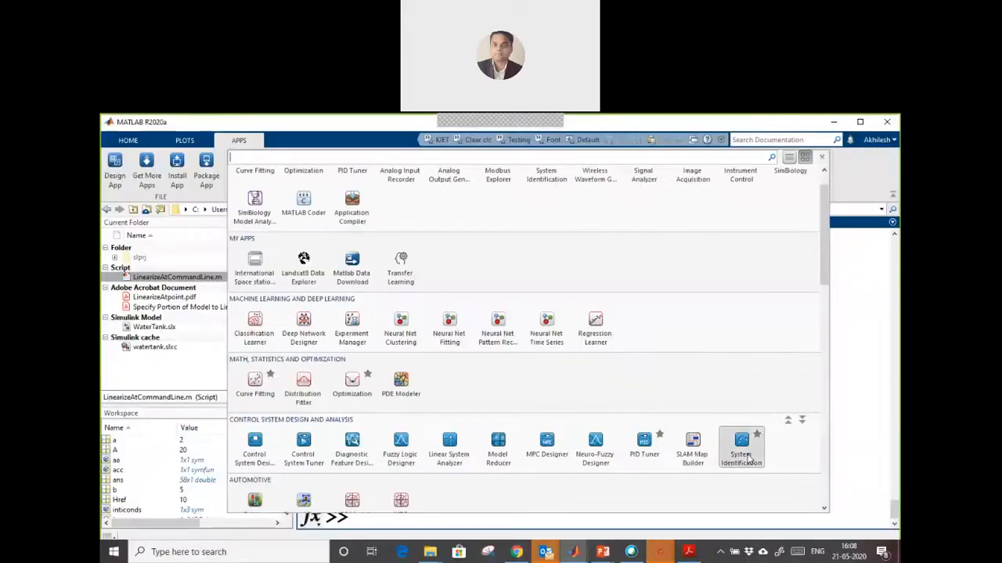
pyautogui.click(741, 446)
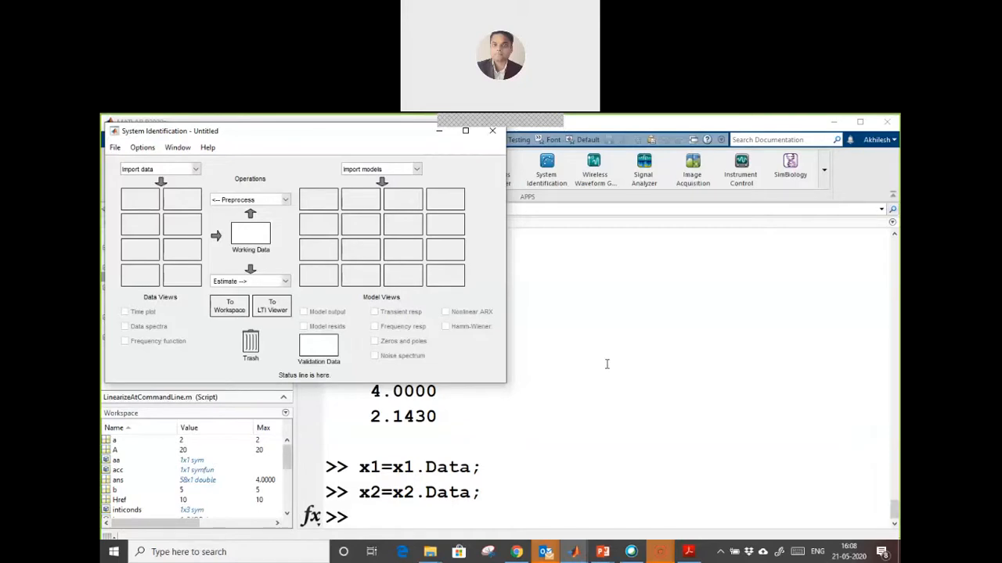
pyautogui.moveTo(194, 169)
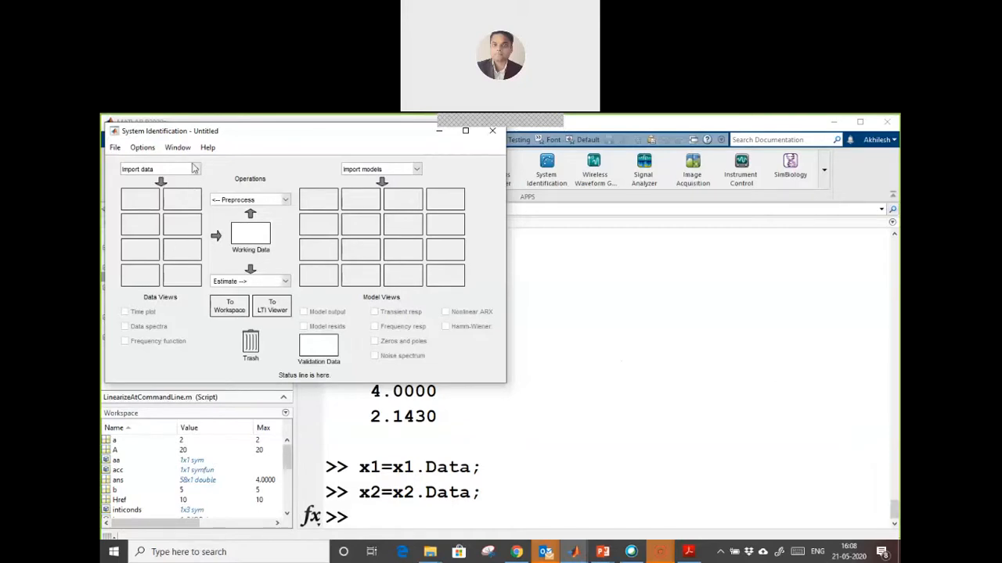
# Import time-domain signals x1 (input) and x2 (output) with sample time 4 as data set mydata
pyautogui.click(160, 169)
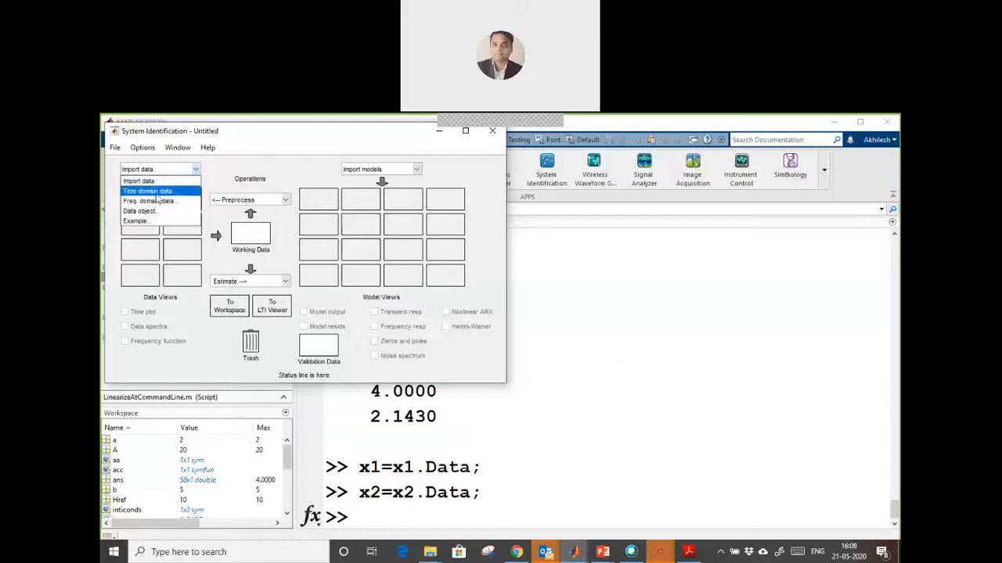
pyautogui.click(148, 190)
pyautogui.write('x')
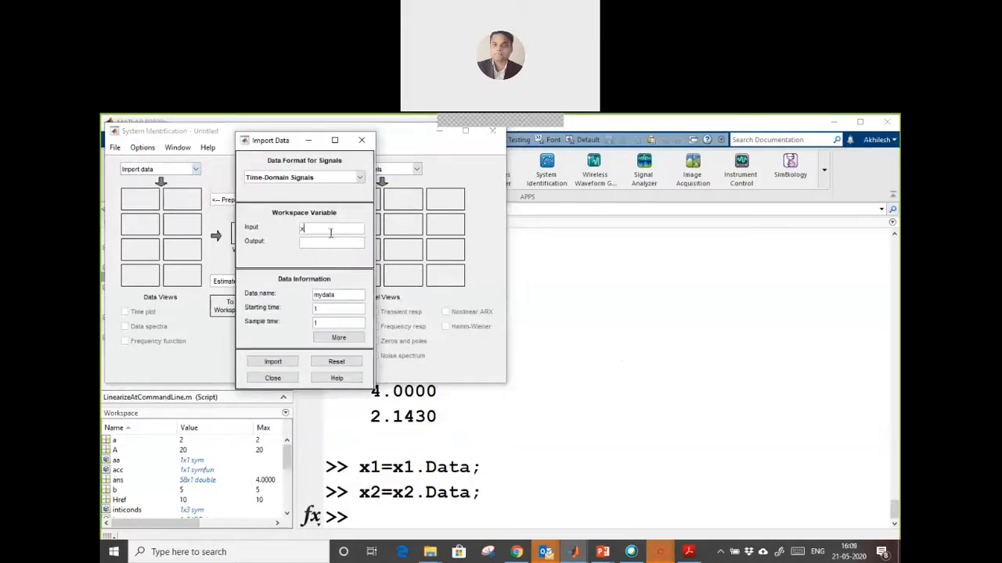
pyautogui.write('1')
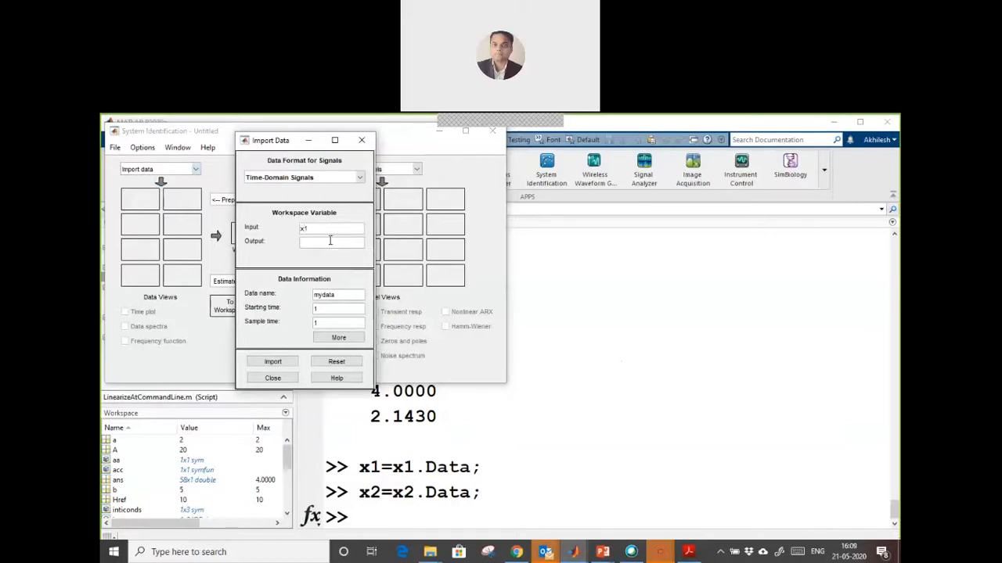
pyautogui.write('x2')
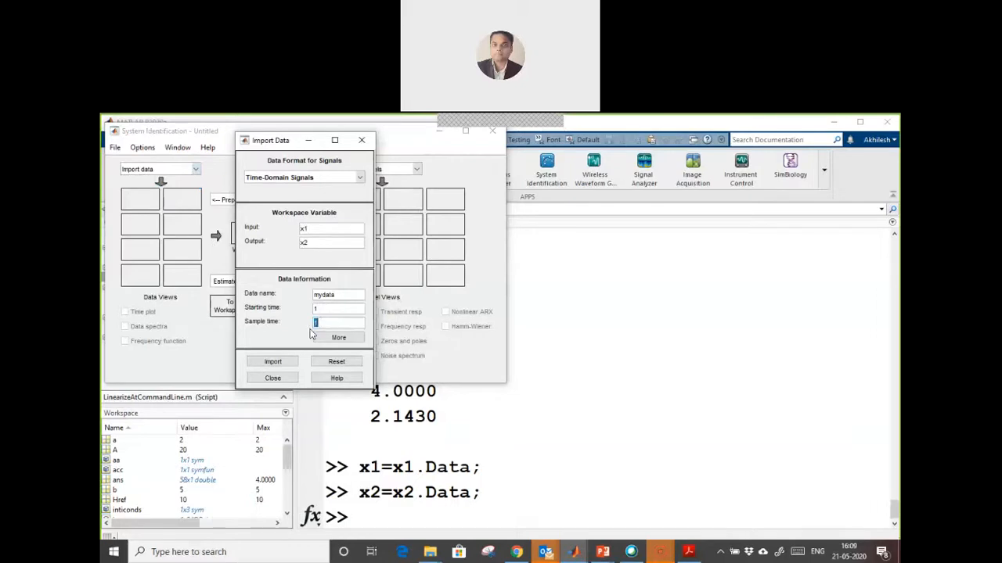
pyautogui.write('4')
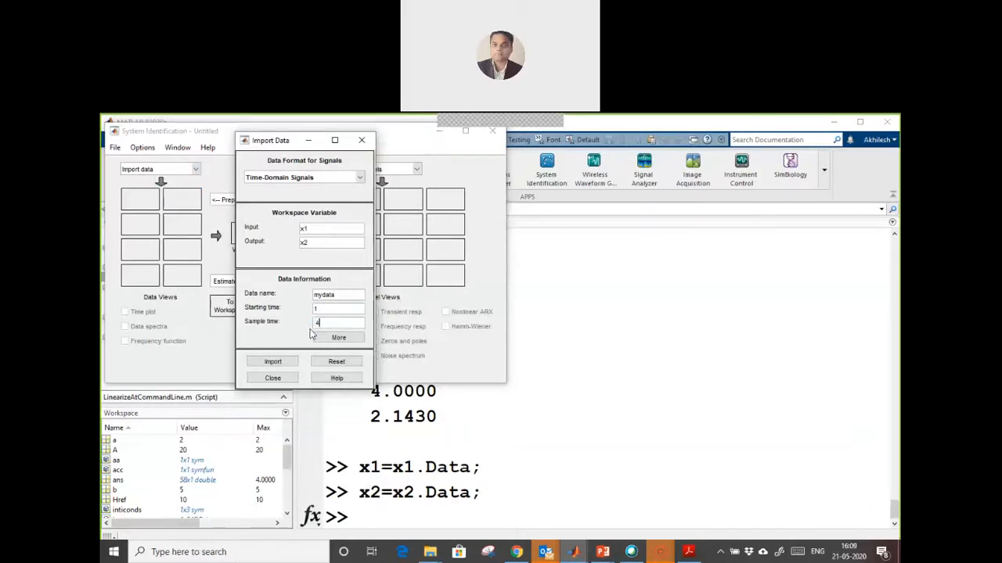
pyautogui.click(273, 362)
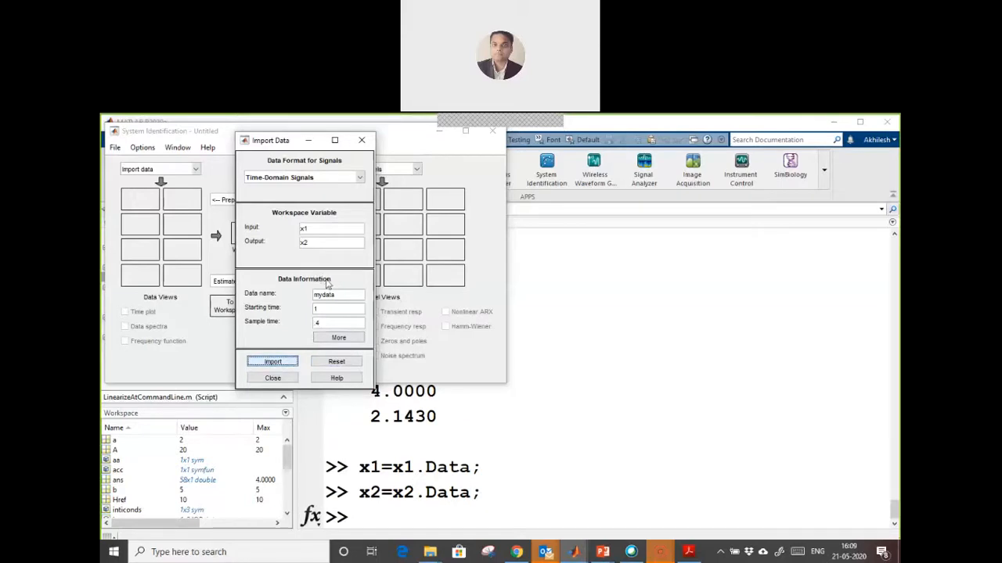
pyautogui.click(273, 362)
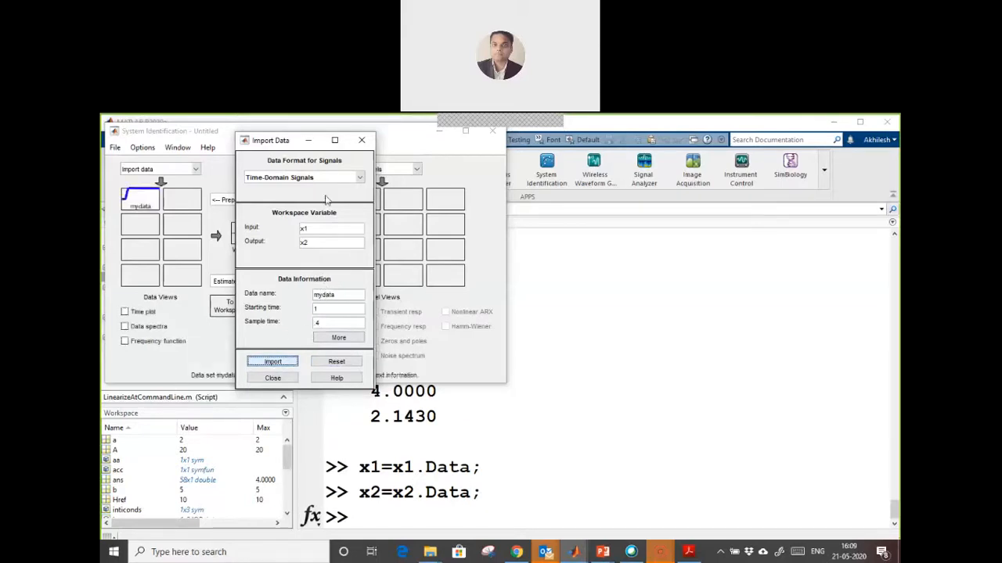
pyautogui.click(272, 361)
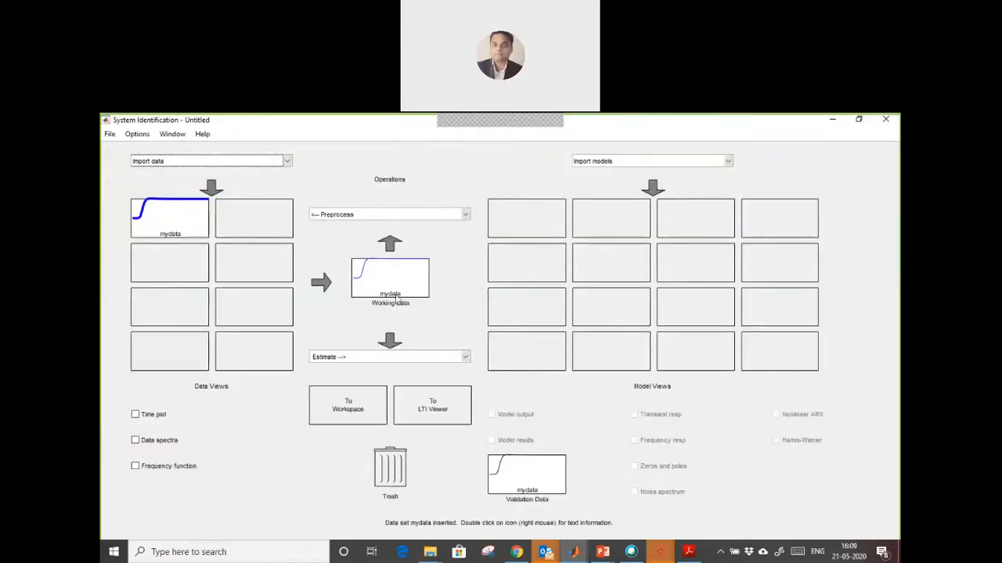
# Choose Transfer Function Models from the Estimate list to open the tf1 estimation dialog
pyautogui.click(388, 213)
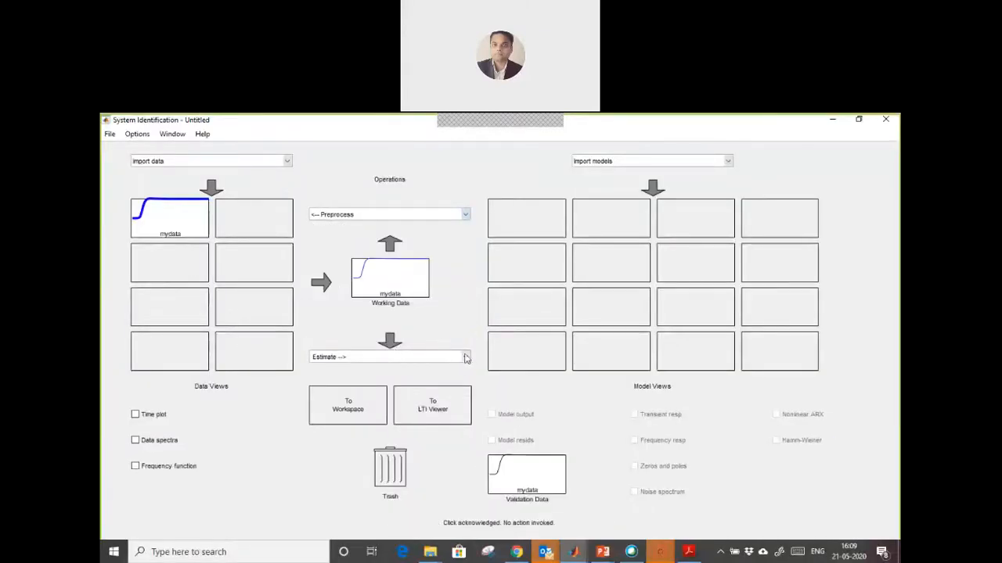
pyautogui.click(465, 357)
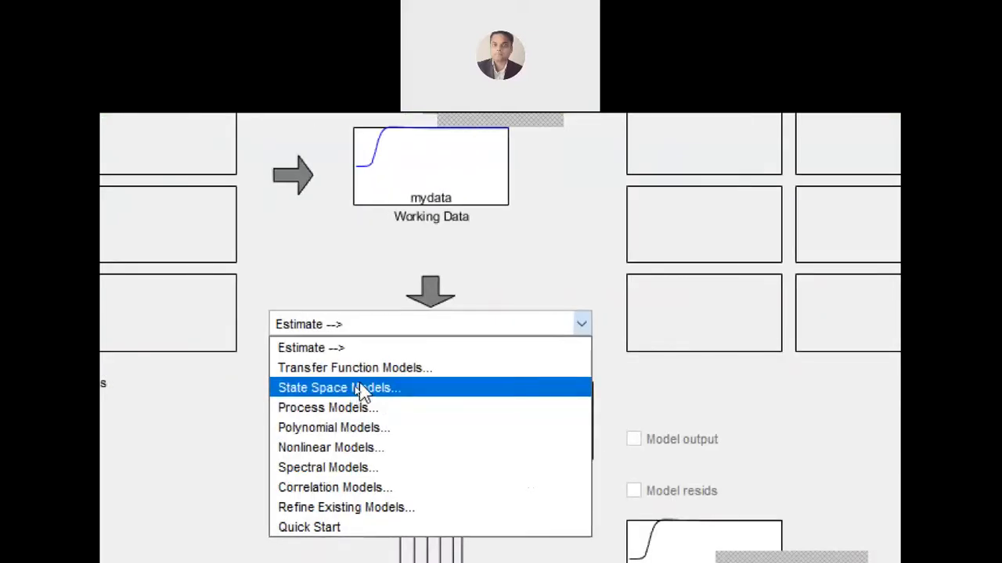
pyautogui.moveTo(327, 427)
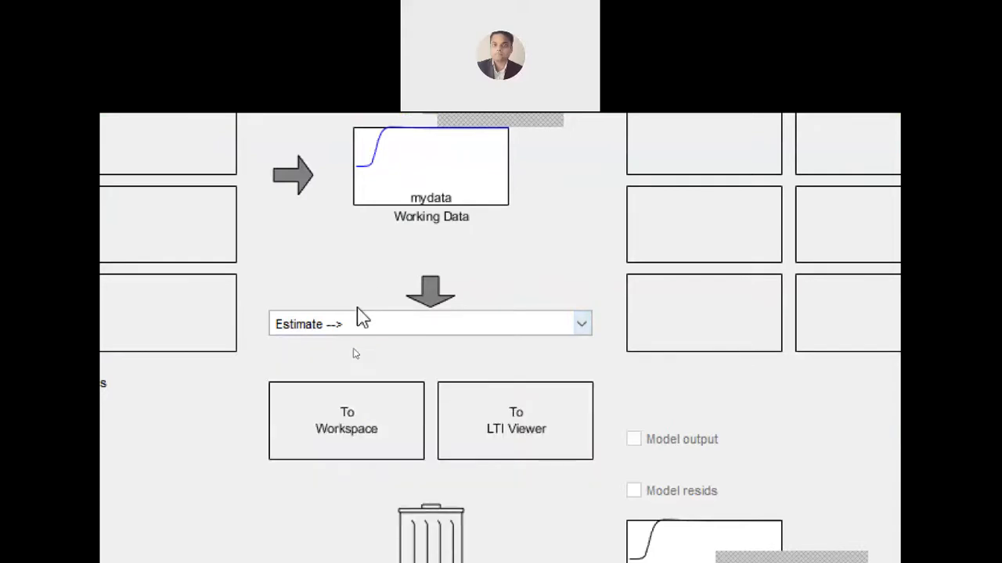
pyautogui.click(581, 322)
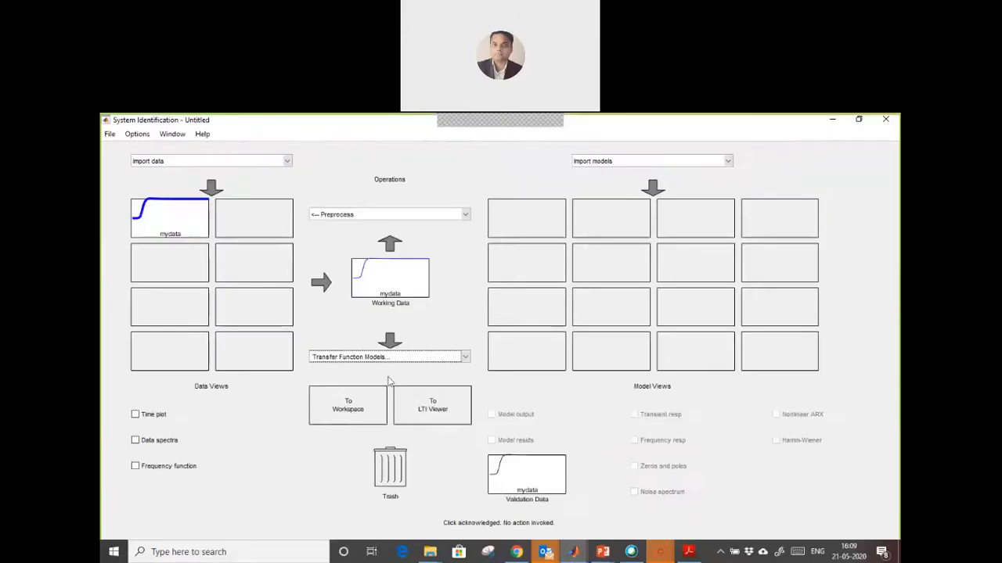
pyautogui.click(388, 357)
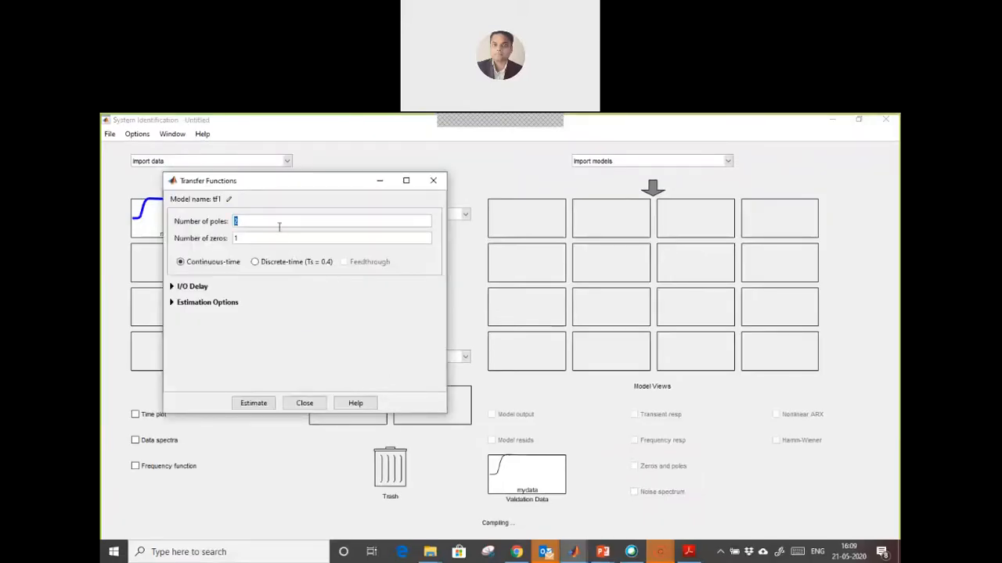
# Estimate transfer function tf1 from mydata with 4 poles and 1 zero, then dismiss the dialog
pyautogui.write('4')
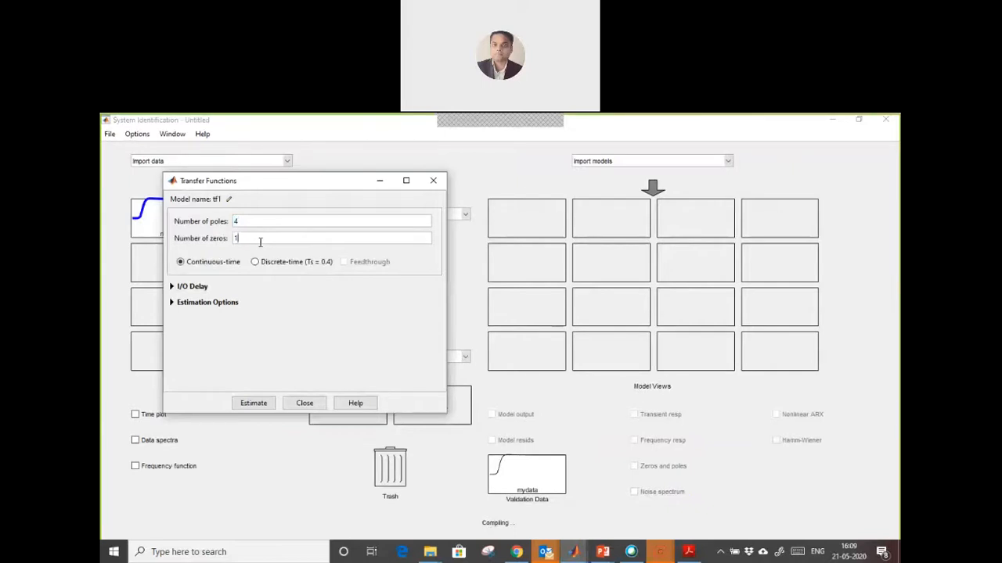
pyautogui.click(332, 220)
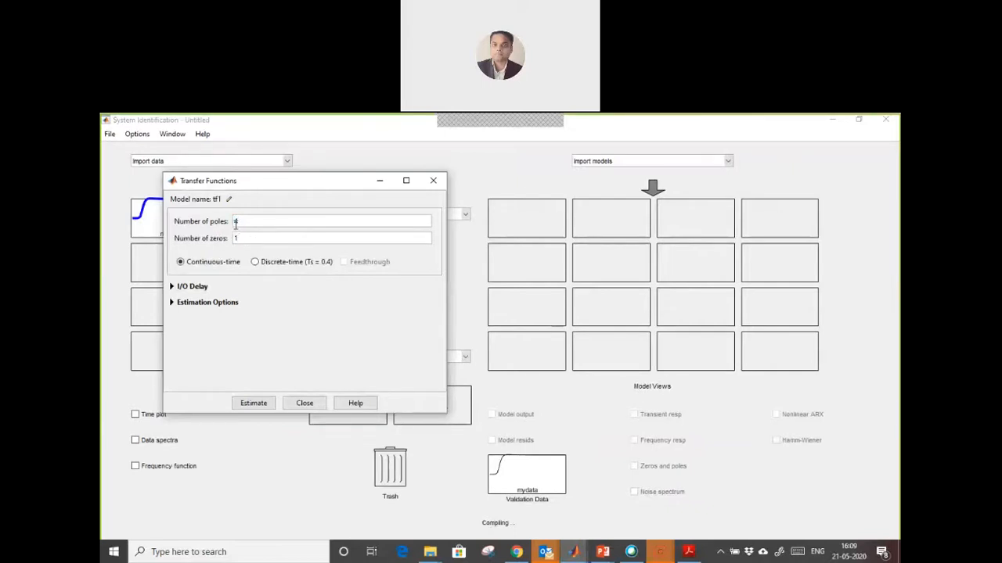
pyautogui.click(253, 404)
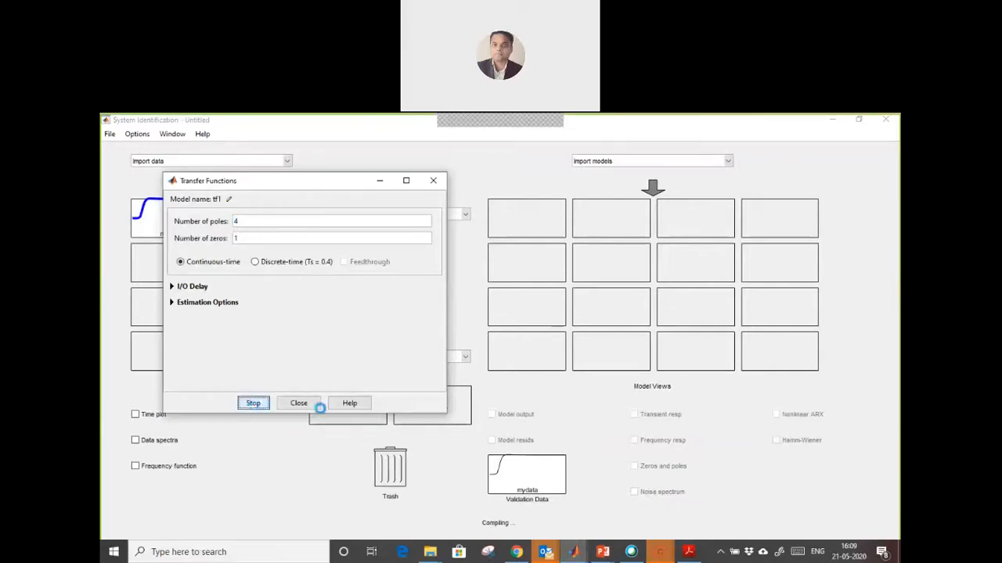
pyautogui.click(254, 404)
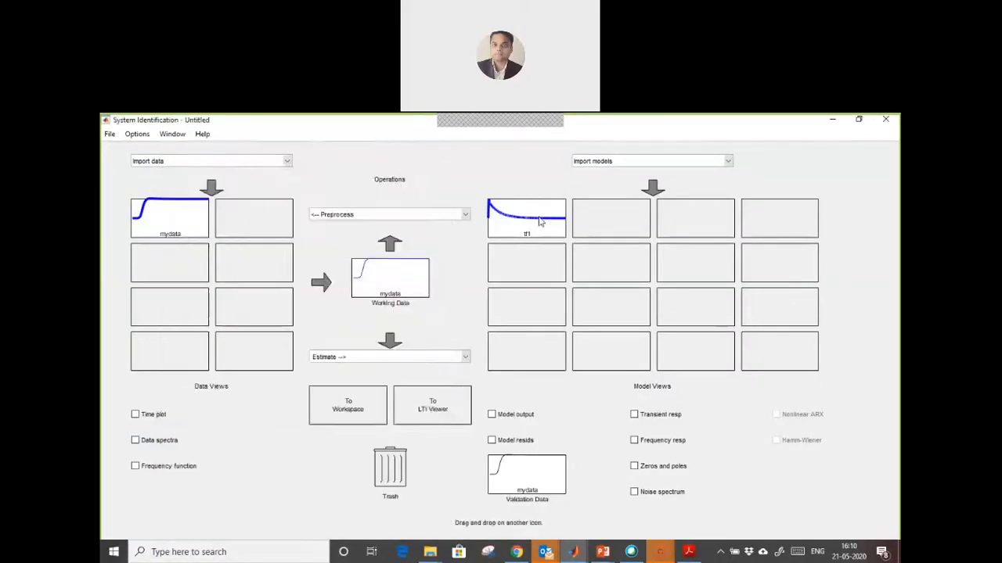
# View tf1's model info to read its transfer function coefficients, then dismiss it
pyautogui.doubleClick(525, 218)
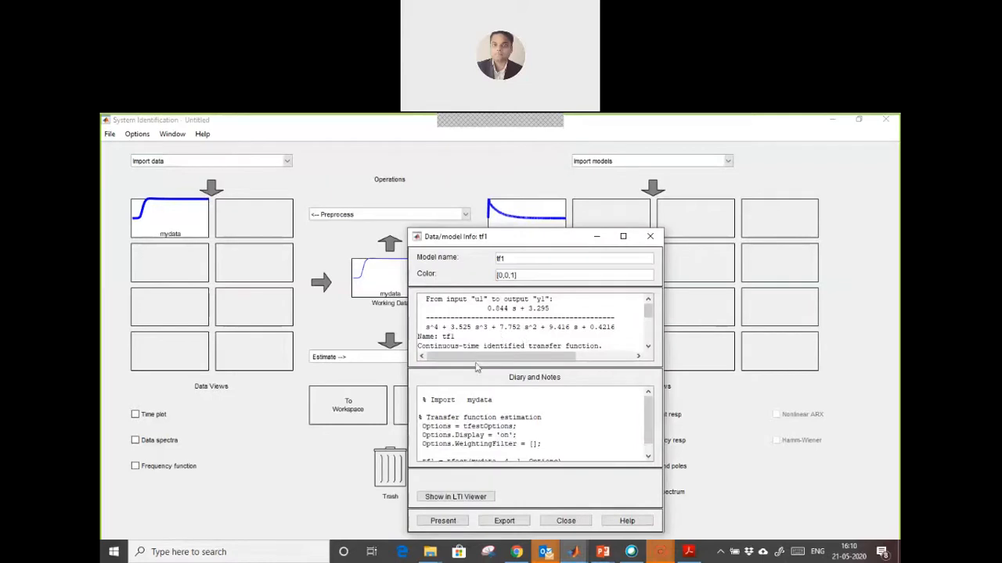
pyautogui.moveTo(555, 329)
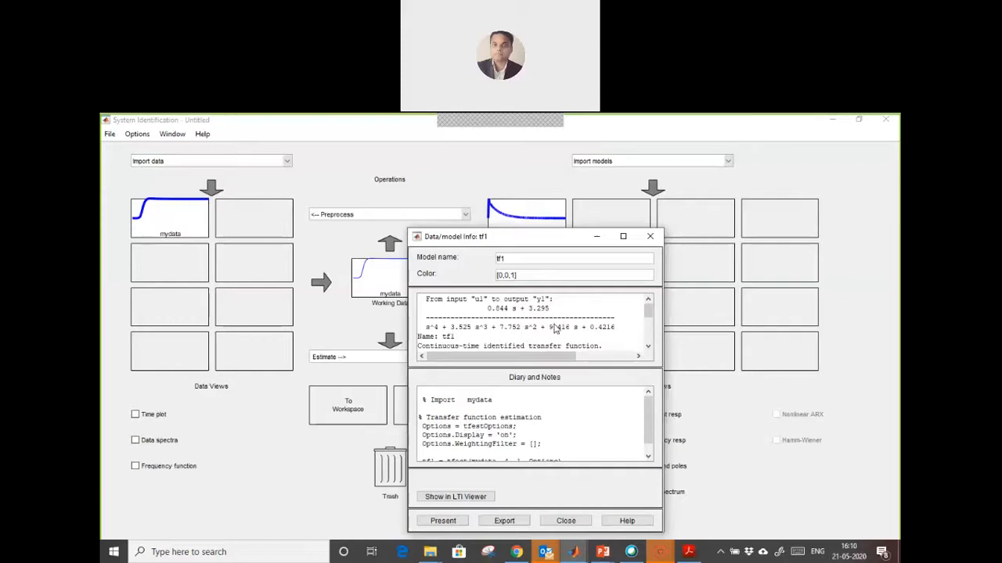
pyautogui.click(565, 520)
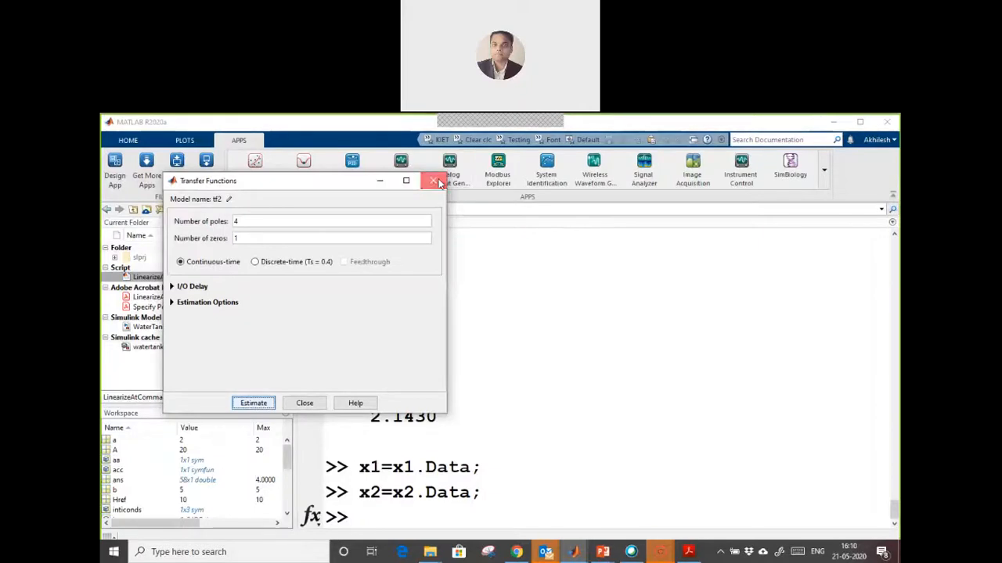
# Dismiss the leftover tf2 estimation dialog and select the Scope block in WaterTank
pyautogui.click(432, 182)
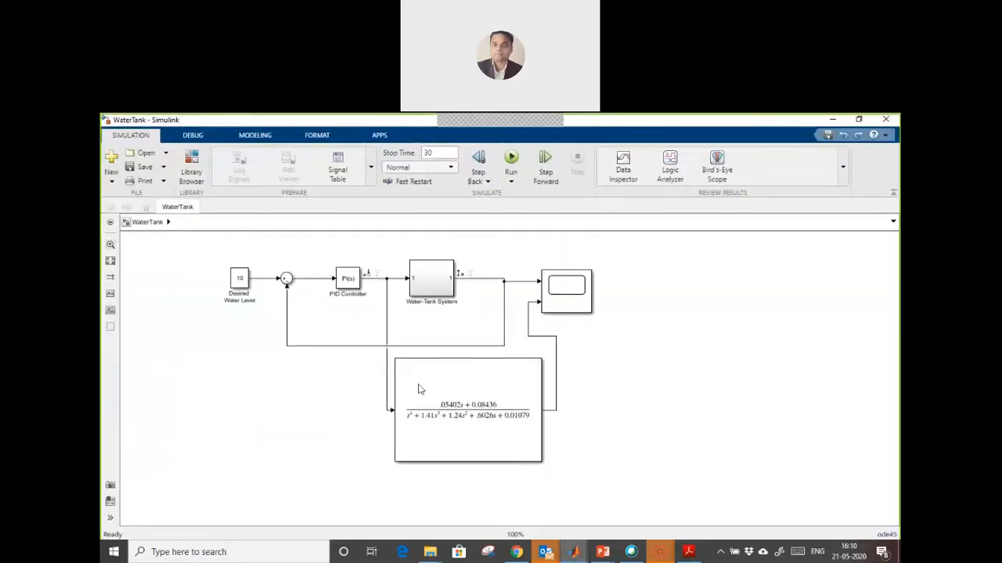
pyautogui.moveTo(200, 261)
pyautogui.write('500')
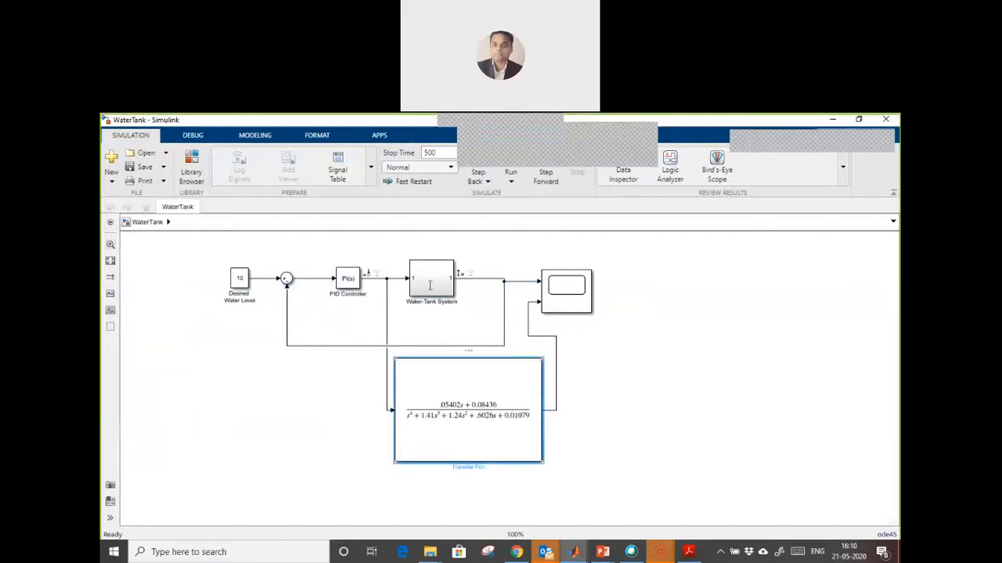
pyautogui.click(566, 289)
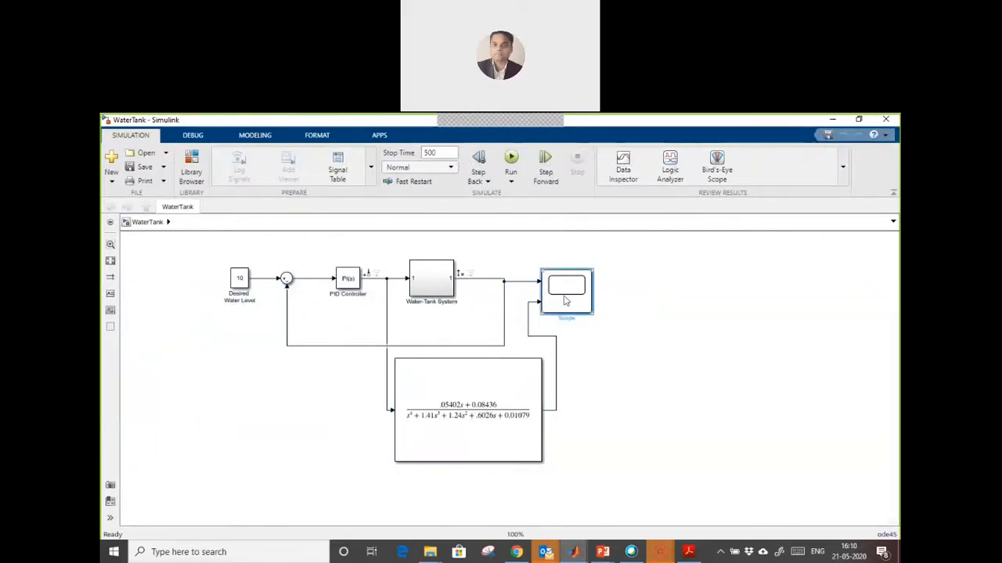
# Run the simulation so the Scope plots the tank response against the identified transfer function
pyautogui.doubleClick(567, 284)
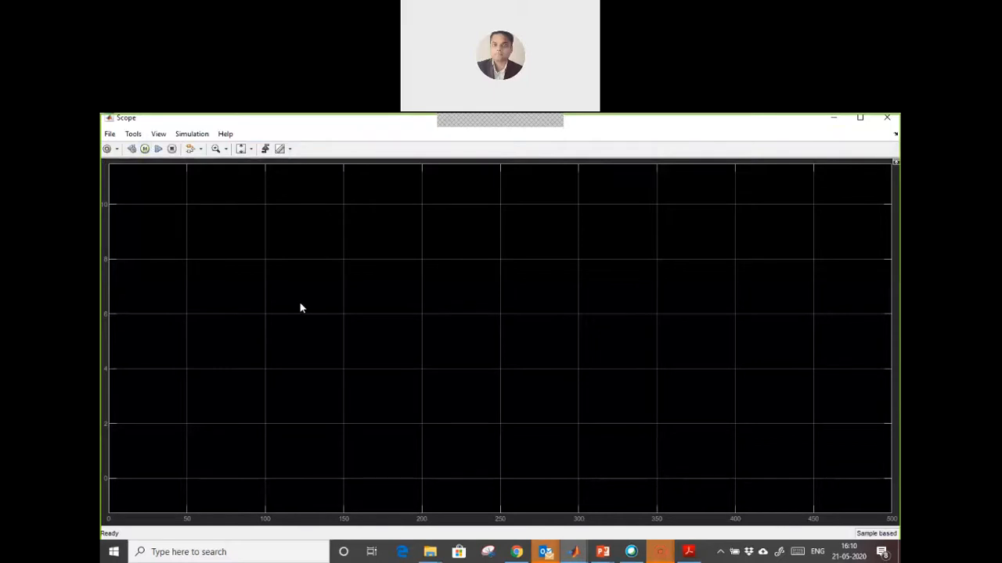
pyautogui.click(144, 148)
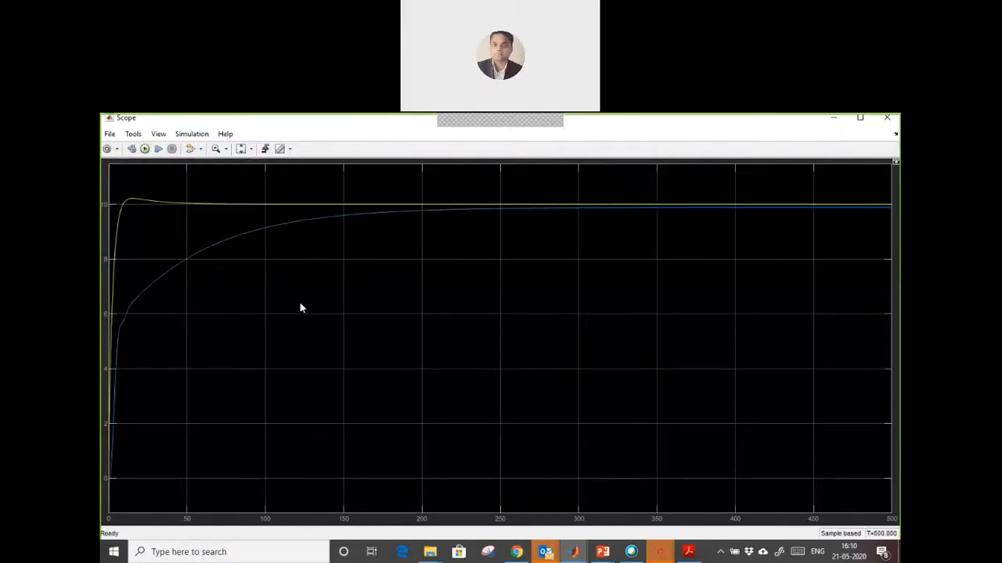
pyautogui.moveTo(156, 200)
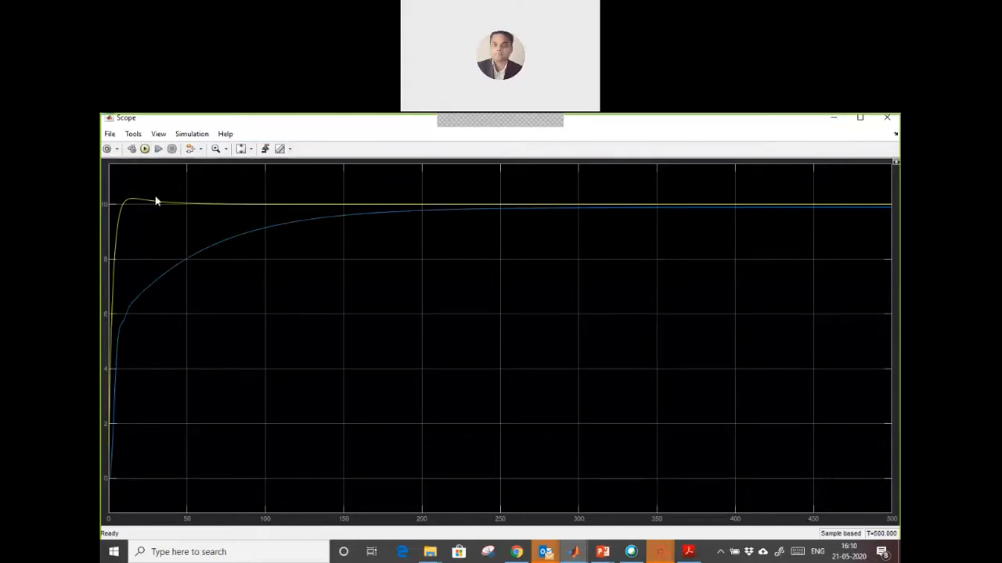
pyautogui.moveTo(614, 203)
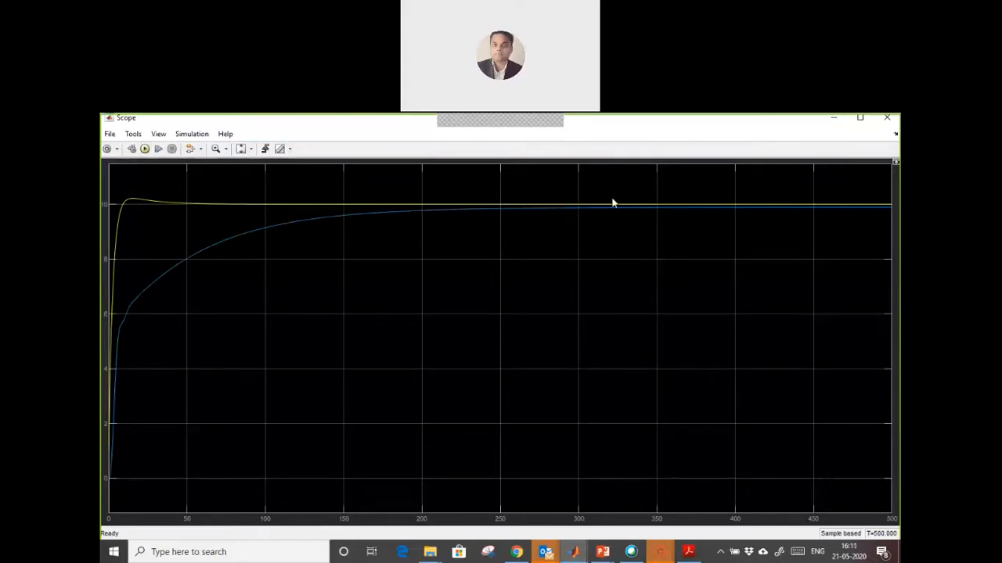
pyautogui.moveTo(266, 249)
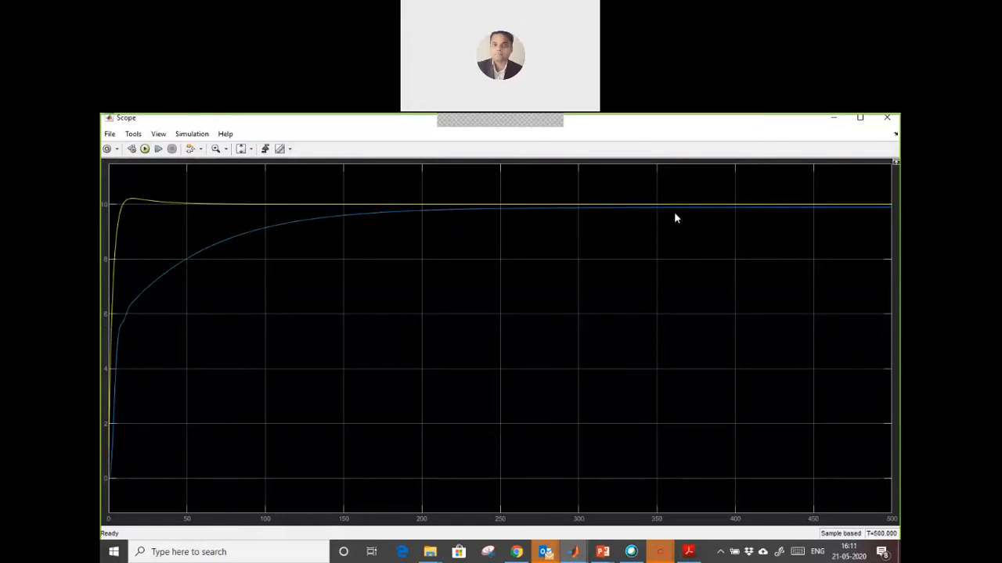
pyautogui.moveTo(651, 221)
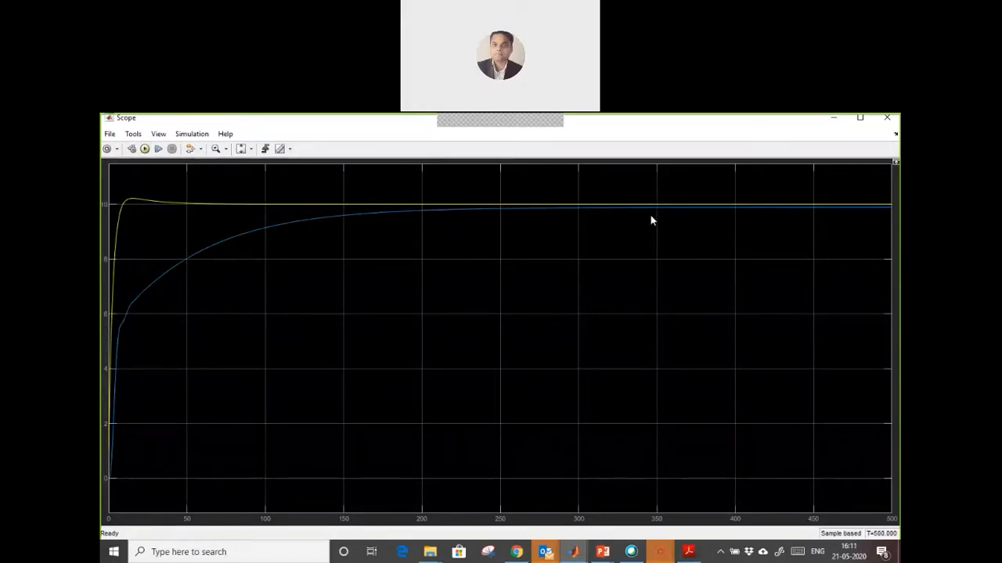